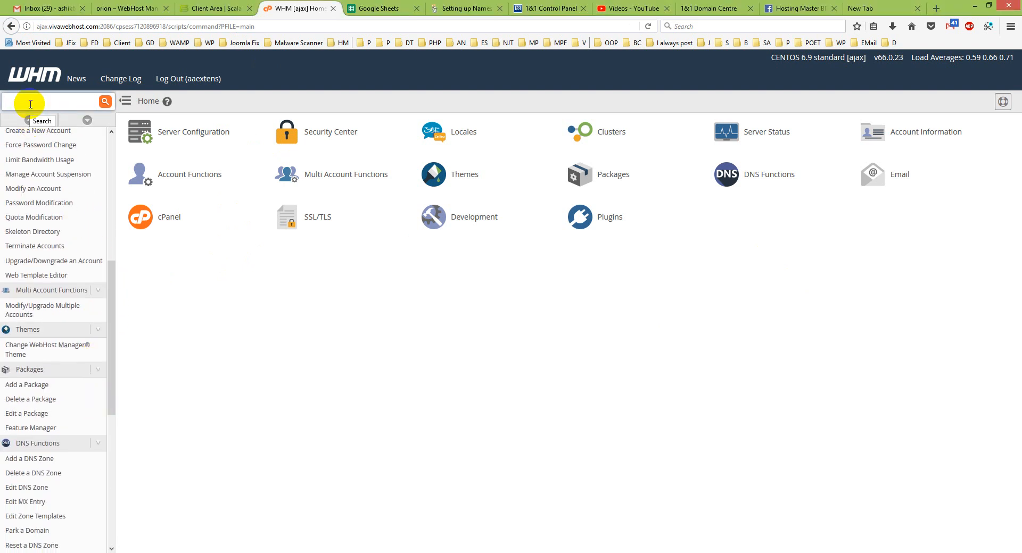
# Filter the WHM sidebar with 'dn' and open Edit DNS Zone under DNS Functions.
pyautogui.write('dns')
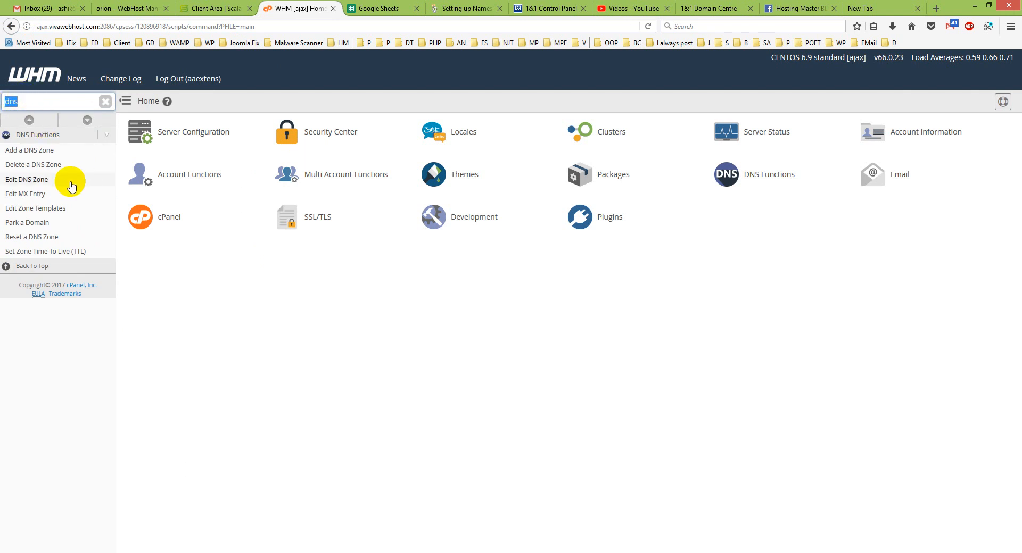
pyautogui.moveTo(36, 236)
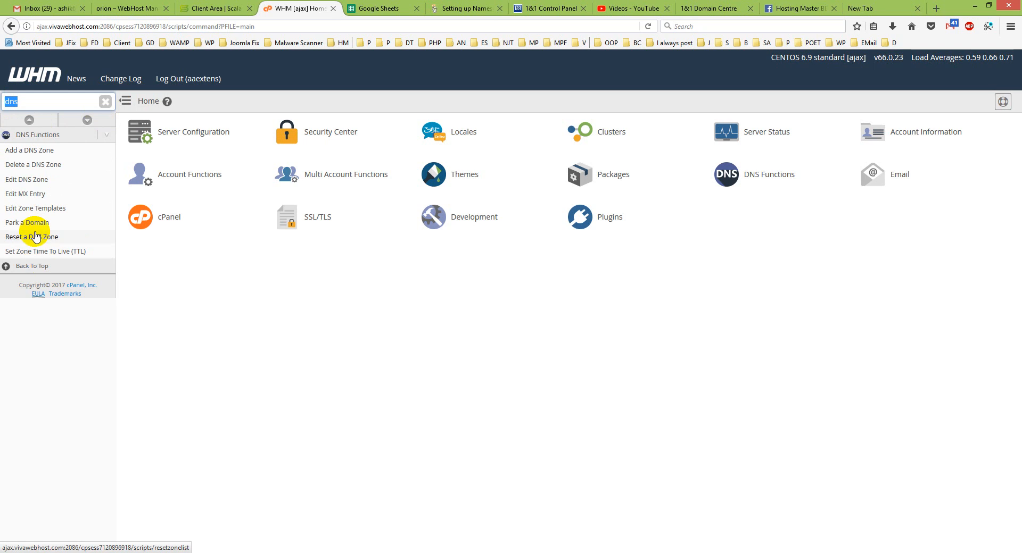
pyautogui.moveTo(26, 179)
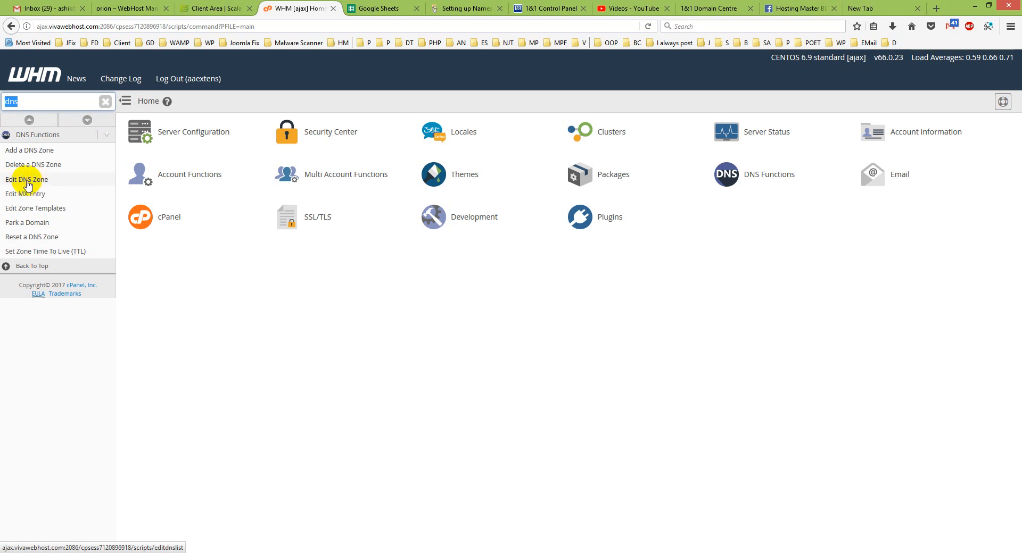
pyautogui.click(26, 179)
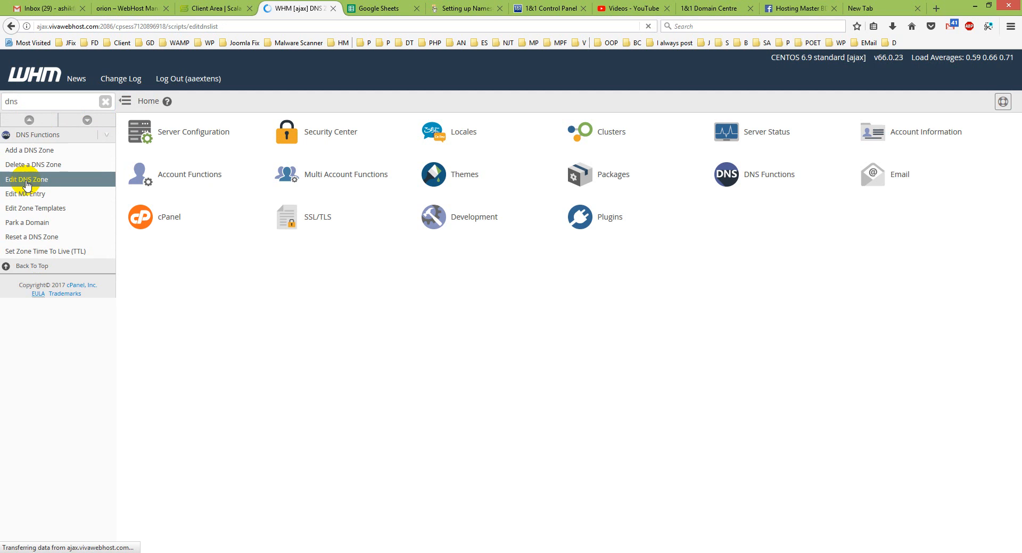
# Pick themecops.com from the zone list and submit it for editing.
pyautogui.click(26, 181)
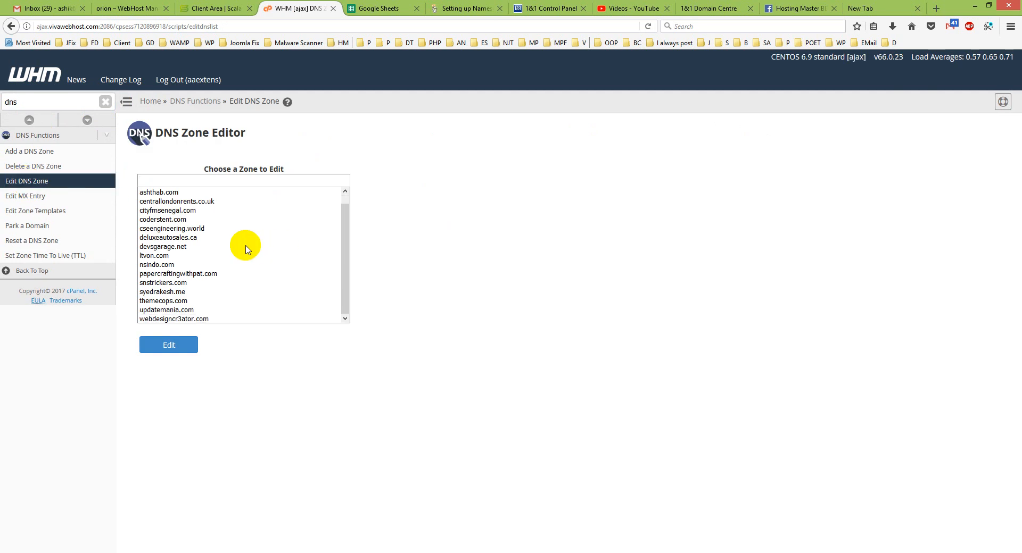
pyautogui.moveTo(232, 233)
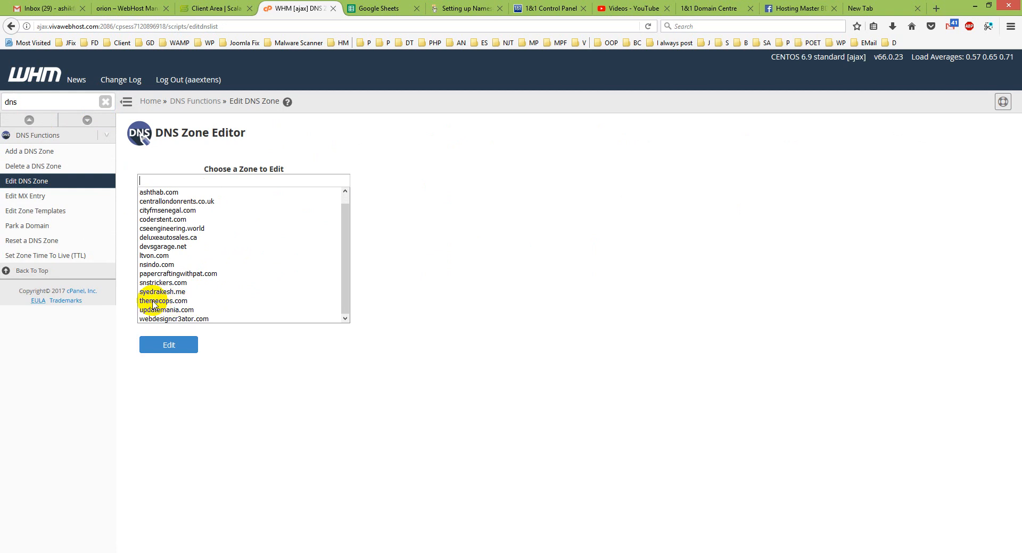
pyautogui.click(163, 301)
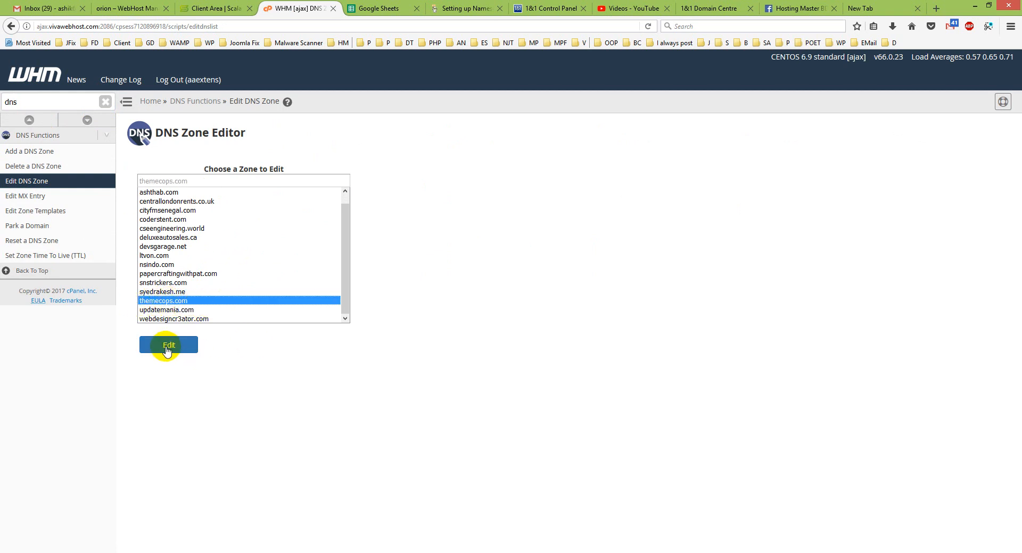
pyautogui.click(168, 344)
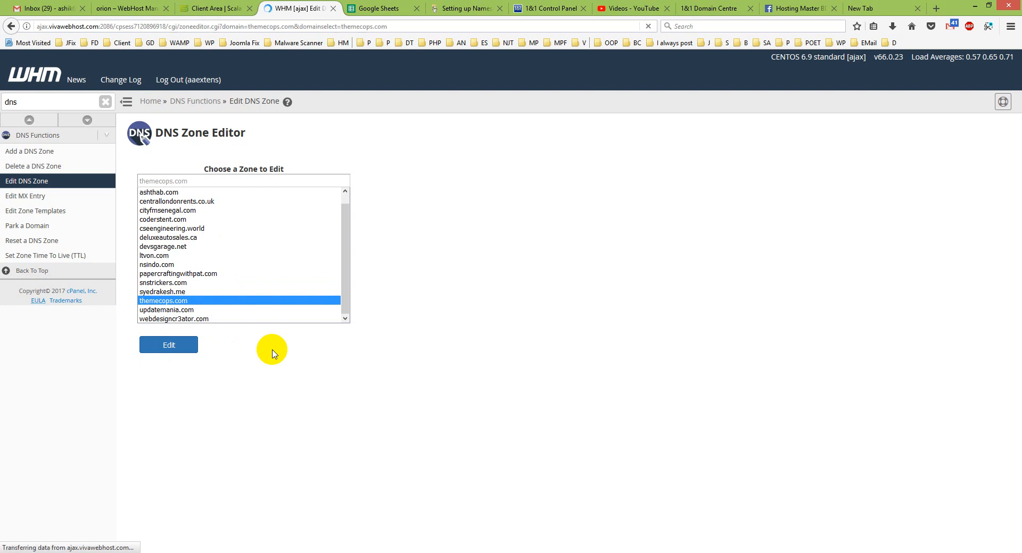
# Scroll to the NS records and paste the domain over the first nameserver's old hostname.
pyautogui.click(168, 345)
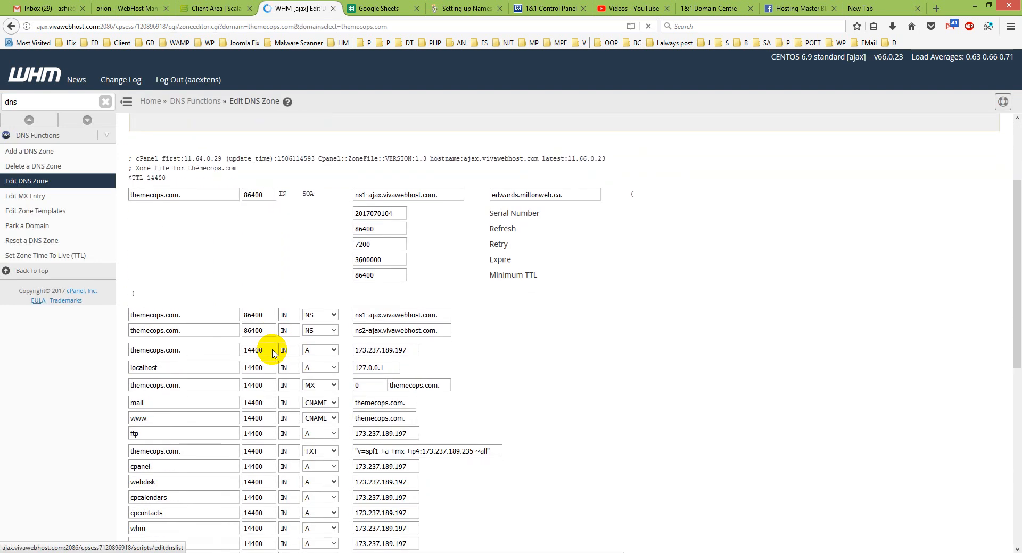
pyautogui.scroll(-3)
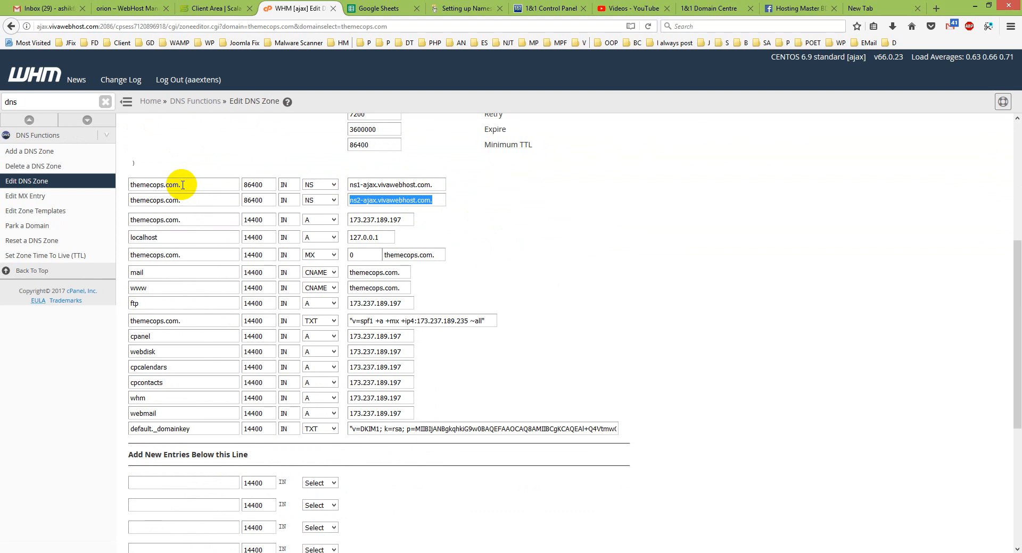
pyautogui.doubleClick(156, 184)
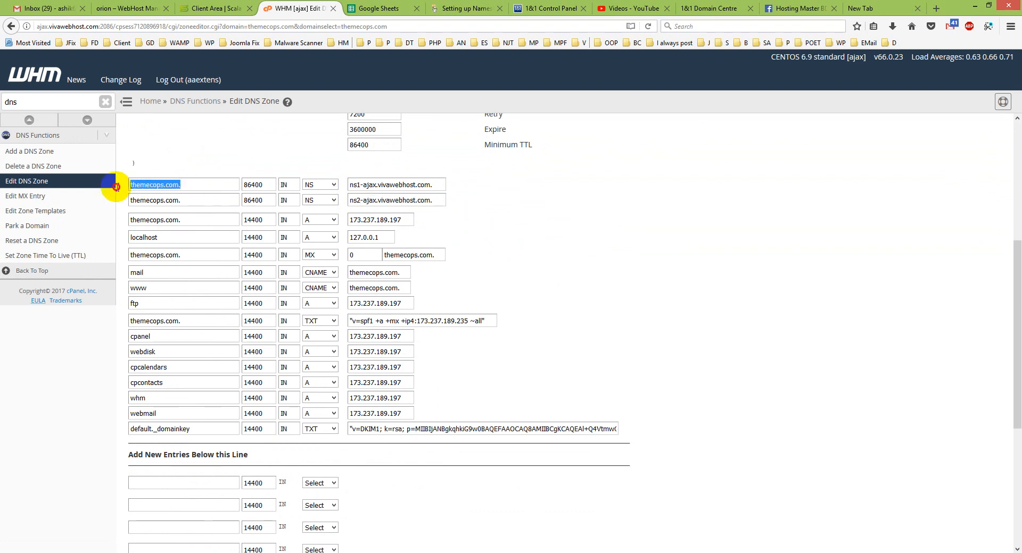
pyautogui.moveTo(436, 188)
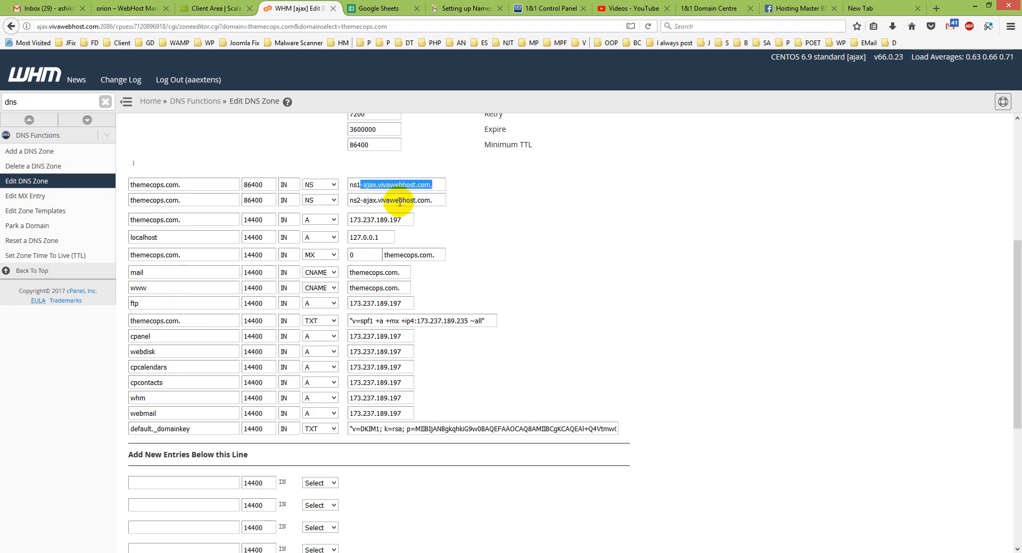
pyautogui.press('Delete')
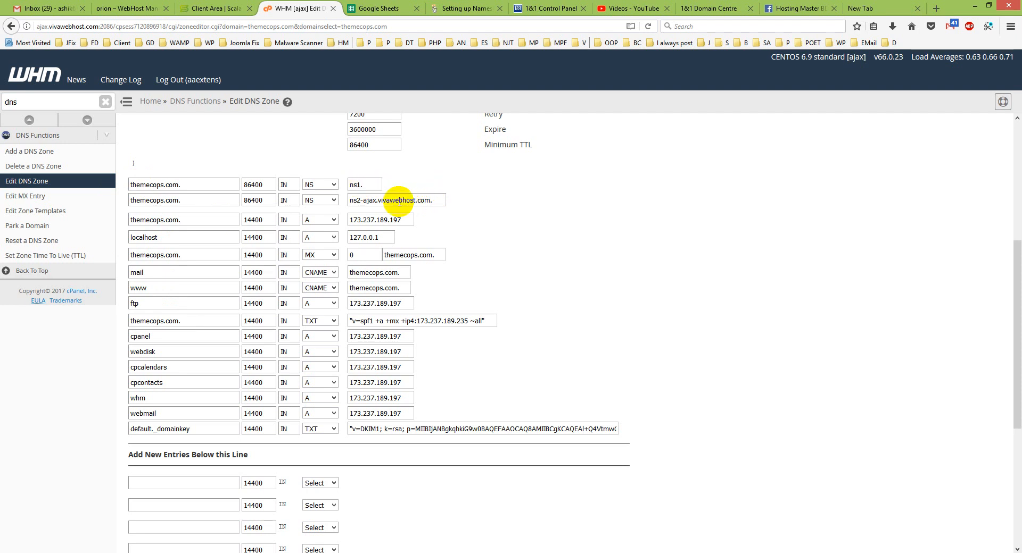
pyautogui.rightClick(363, 185)
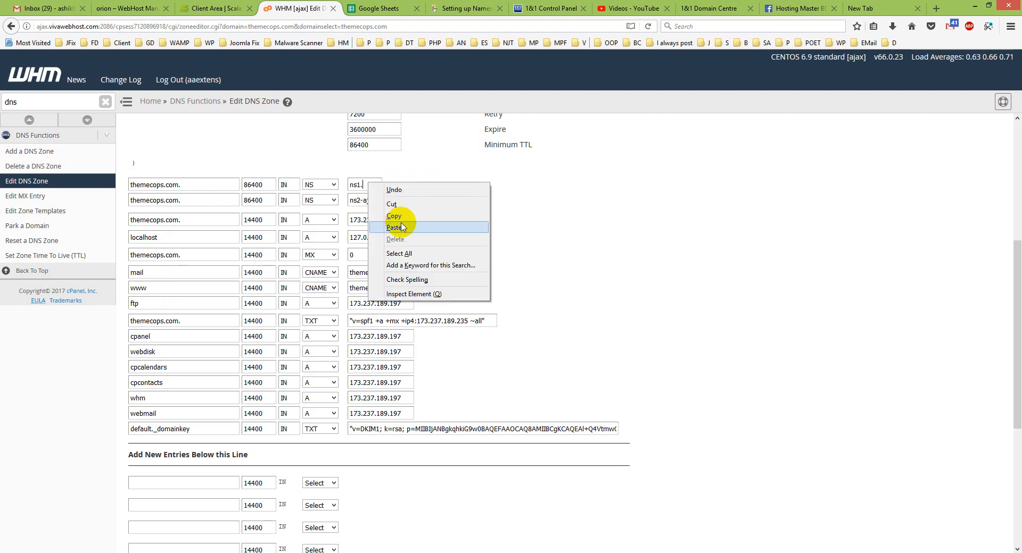
pyautogui.click(395, 226)
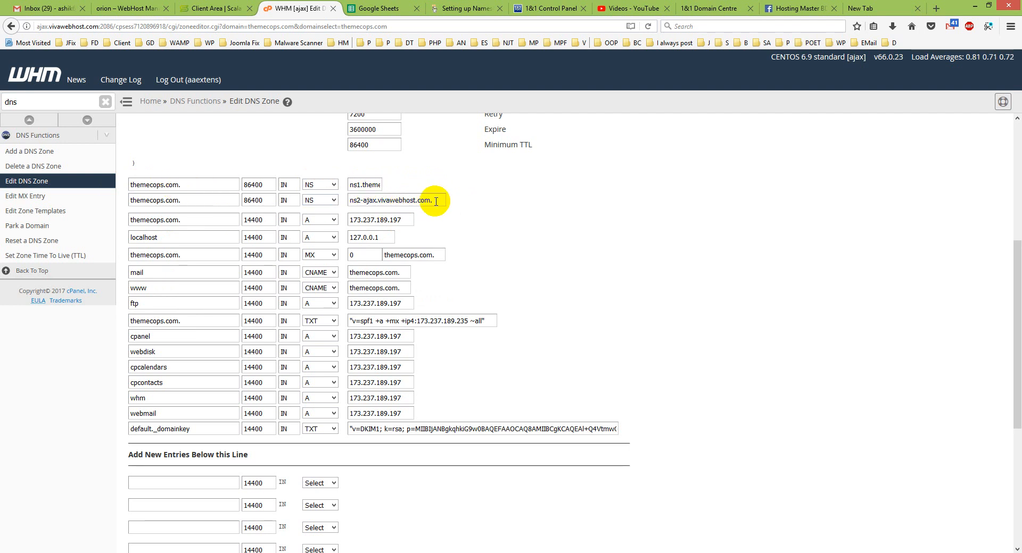
# Fill the second nameserver value and retype the first as ns1.themecops.com.
pyautogui.rightClick(391, 200)
pyautogui.write('ns2.themecops')
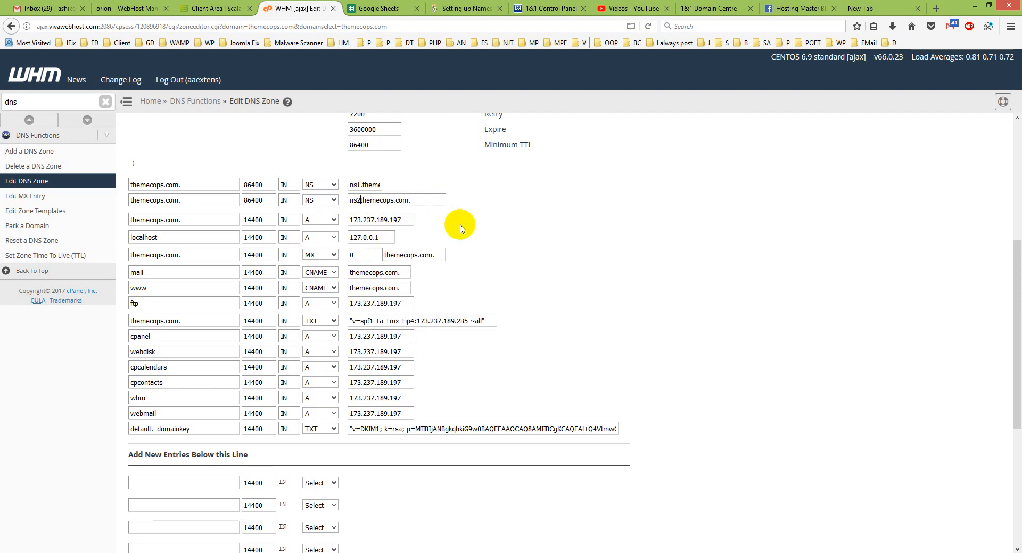
pyautogui.click(384, 200)
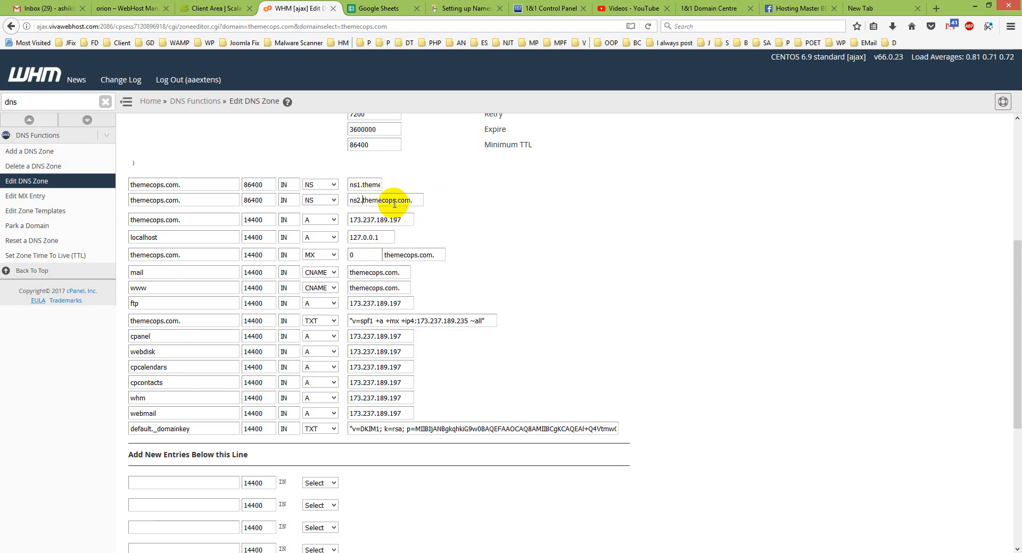
pyautogui.doubleClick(381, 200)
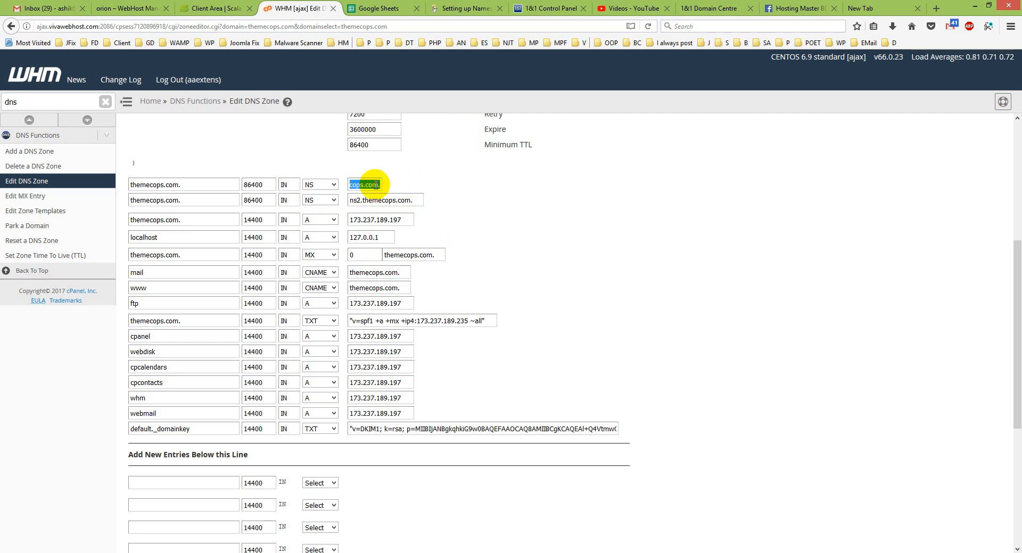
pyautogui.write('ns1.themecops.com.')
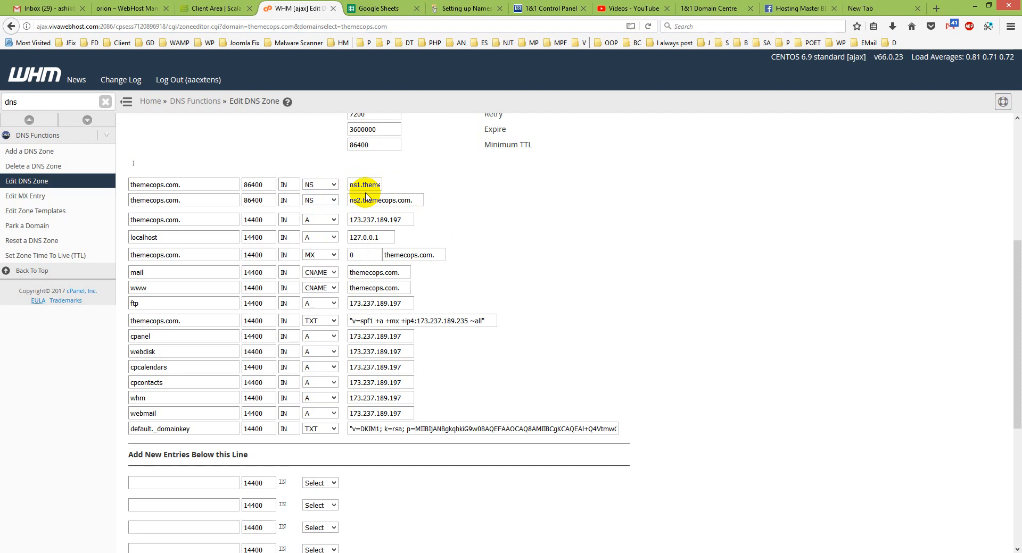
pyautogui.moveTo(391, 189)
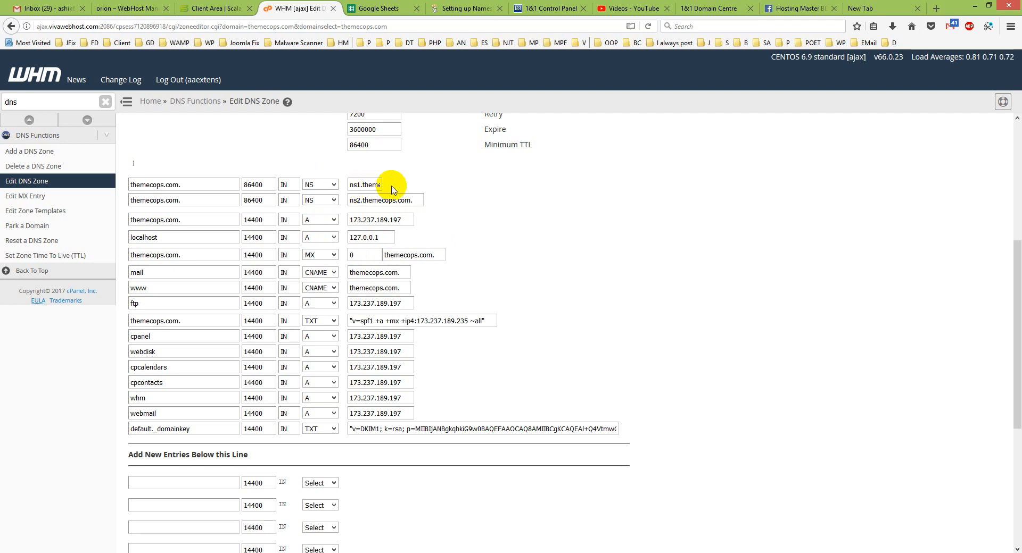
pyautogui.click(365, 185)
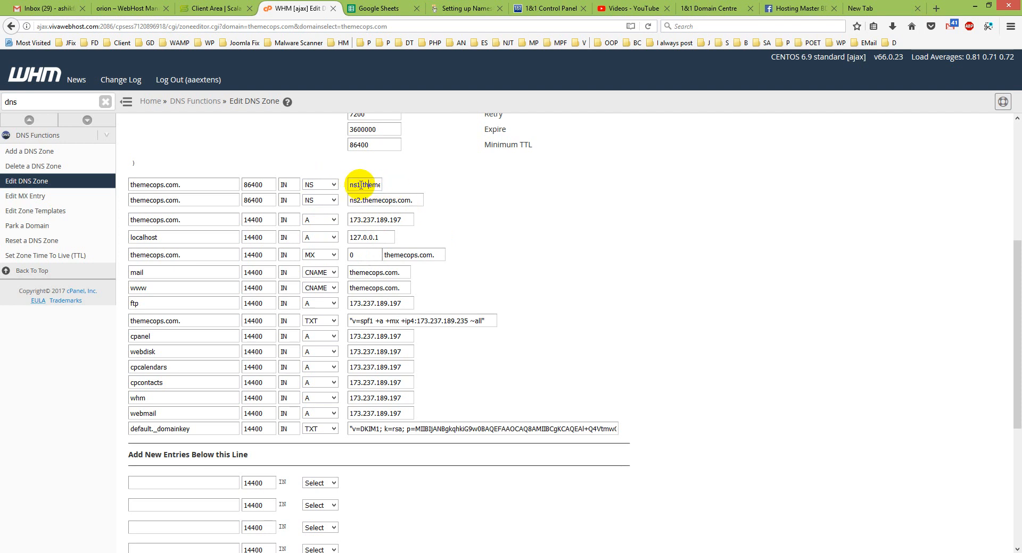
pyautogui.doubleClick(355, 184)
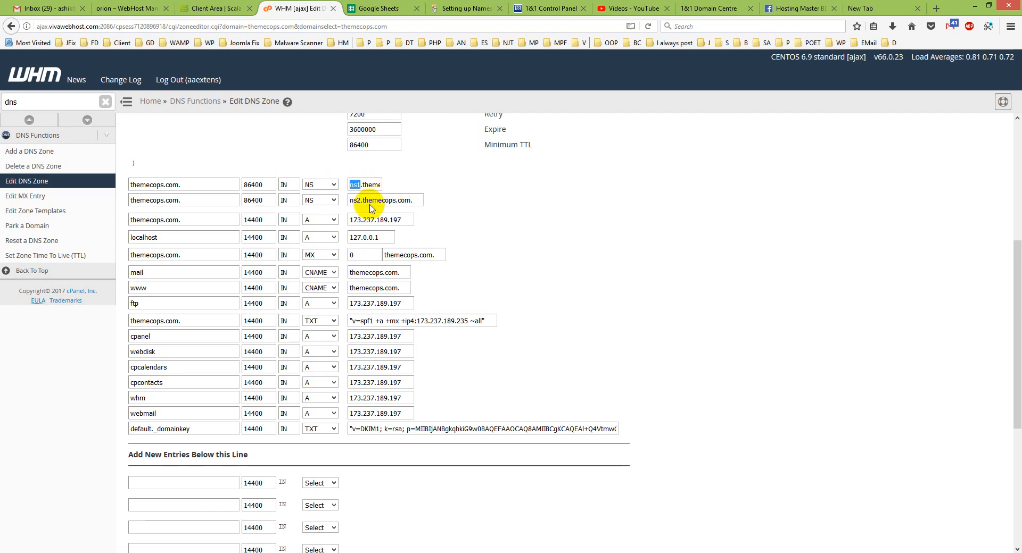
# Add a new ns1 A record with IP 173.237.189.197 under Add New Entries.
pyautogui.rightClick(365, 184)
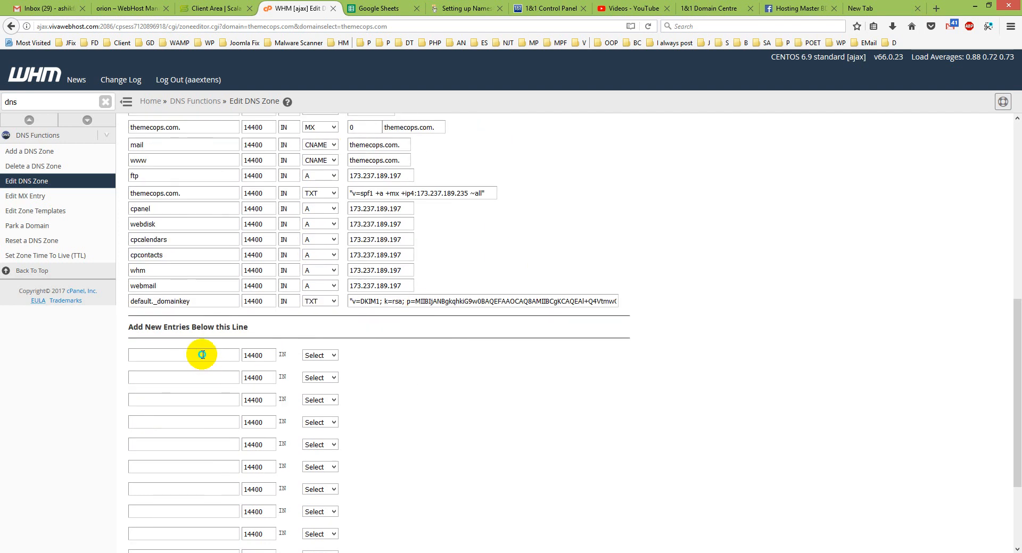
pyautogui.write('ns1')
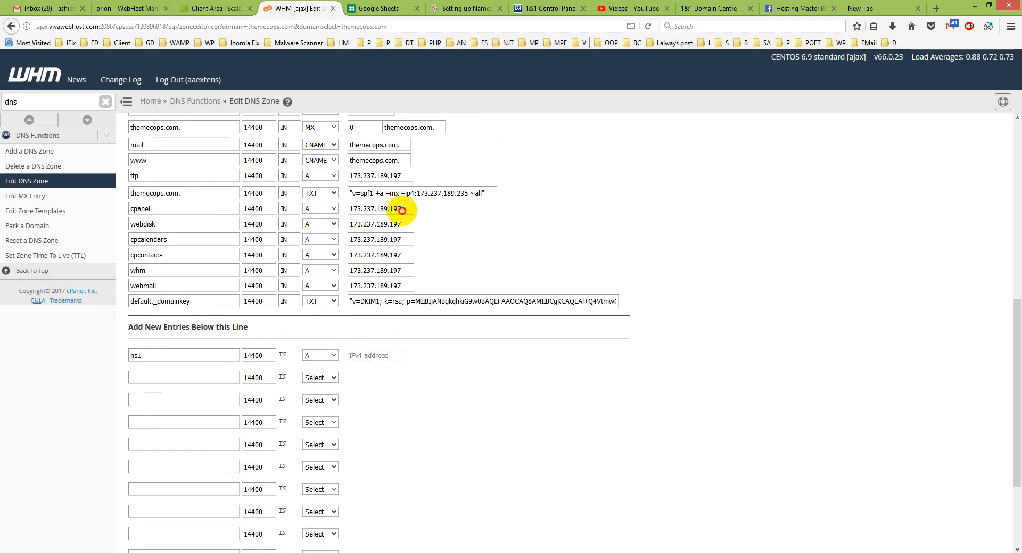
pyautogui.tripleClick(380, 209)
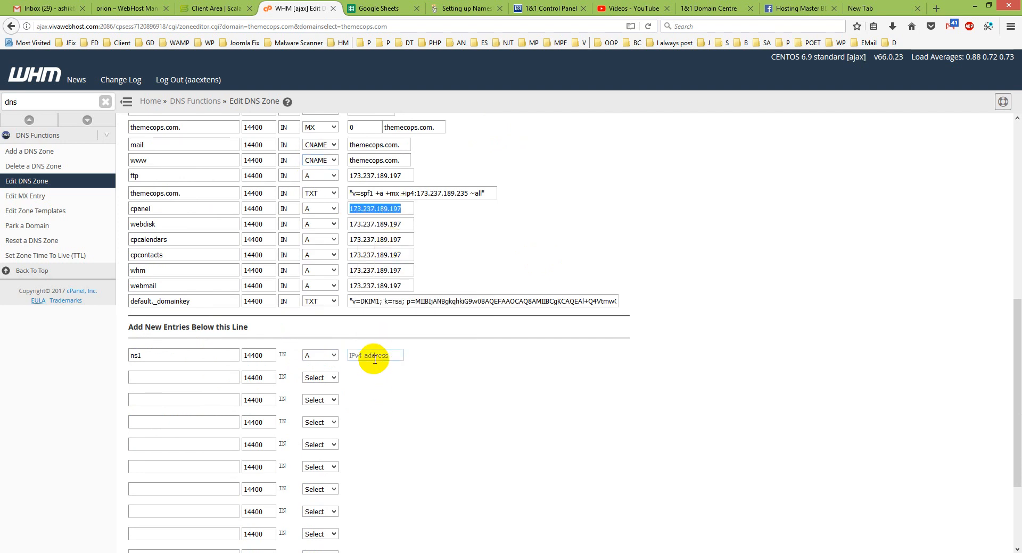
pyautogui.write('173.237.189.197')
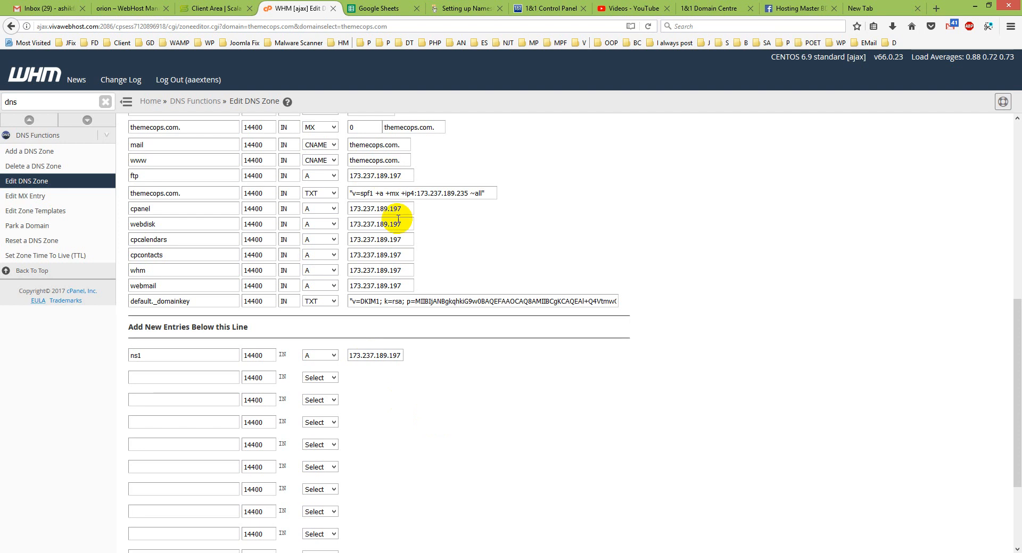
pyautogui.rightClick(375, 224)
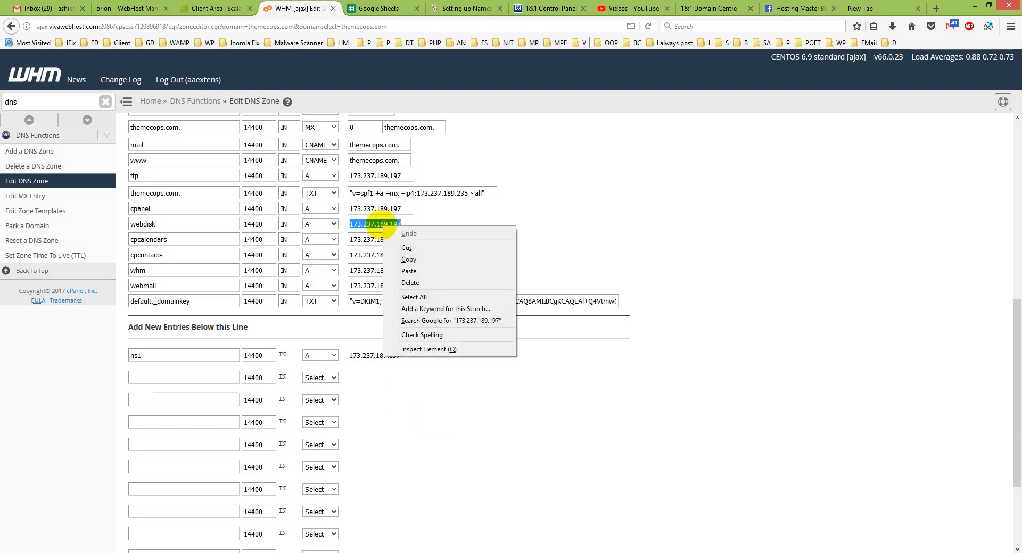
pyautogui.moveTo(370, 144)
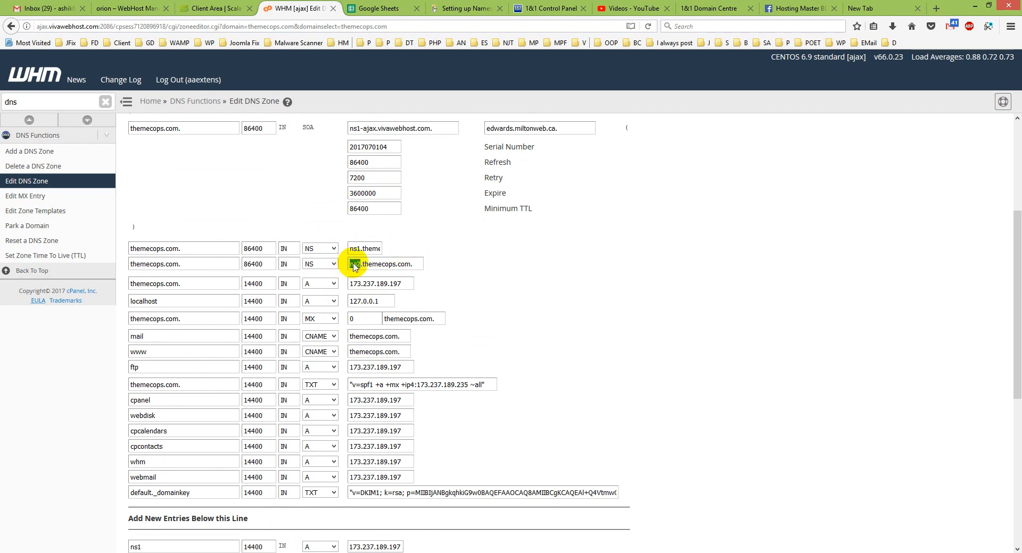
# Fill in the ns2 A record with the same IP and save the zone.
pyautogui.scroll(-3)
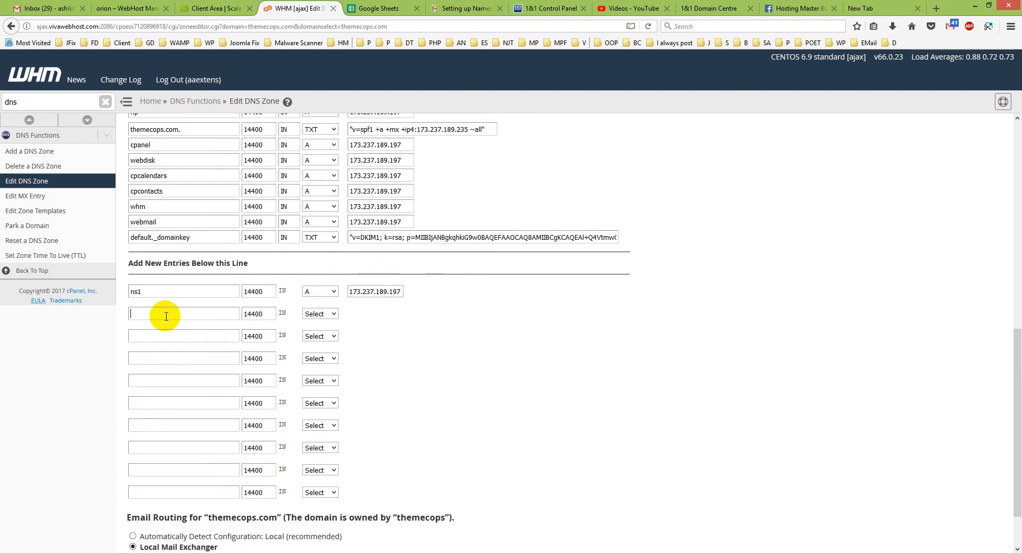
pyautogui.click(319, 313)
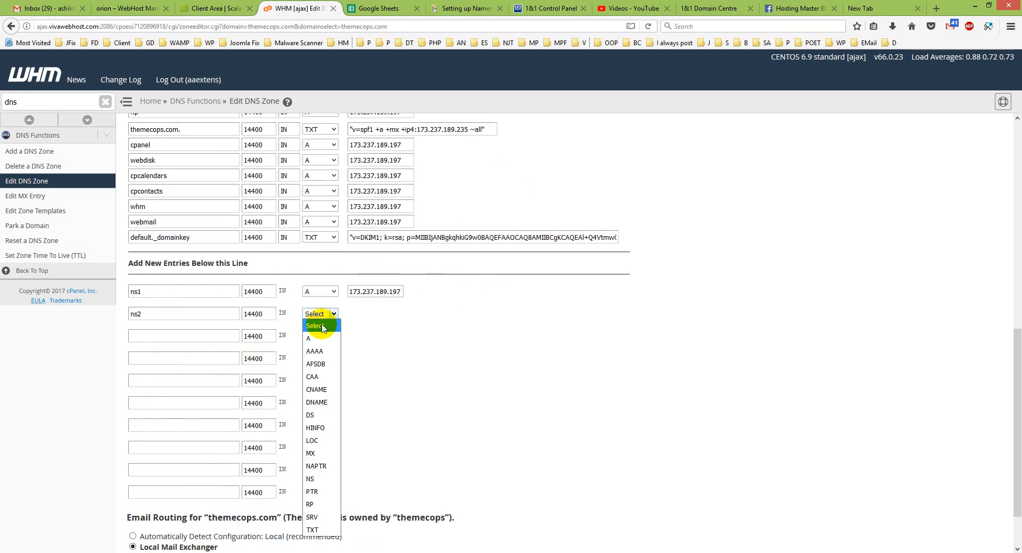
pyautogui.click(307, 338)
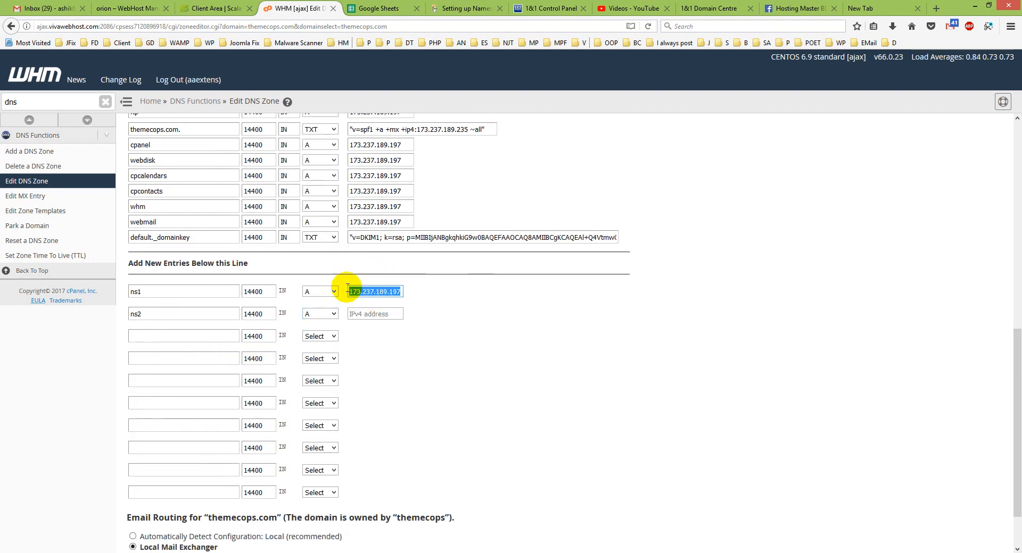
pyautogui.rightClick(375, 314)
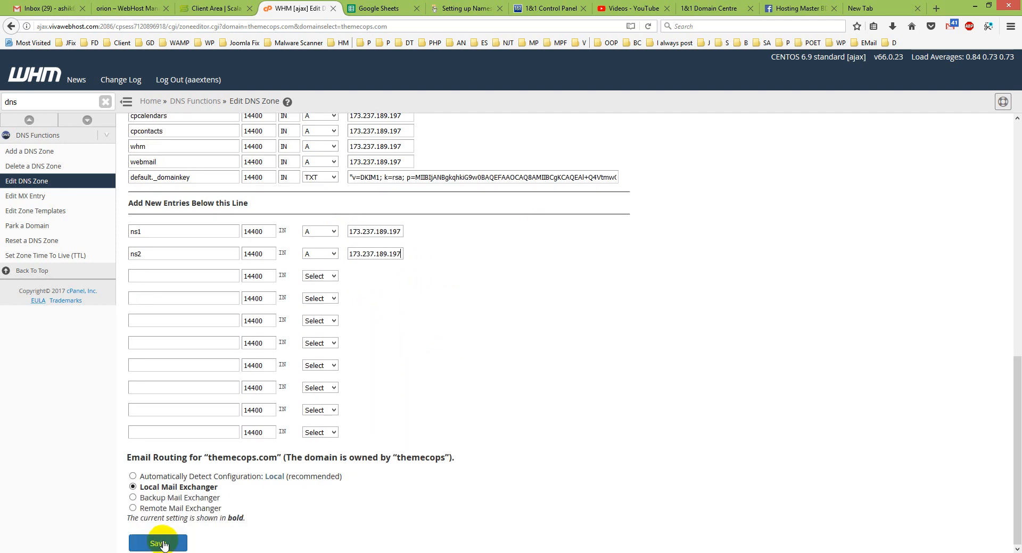
pyautogui.click(157, 543)
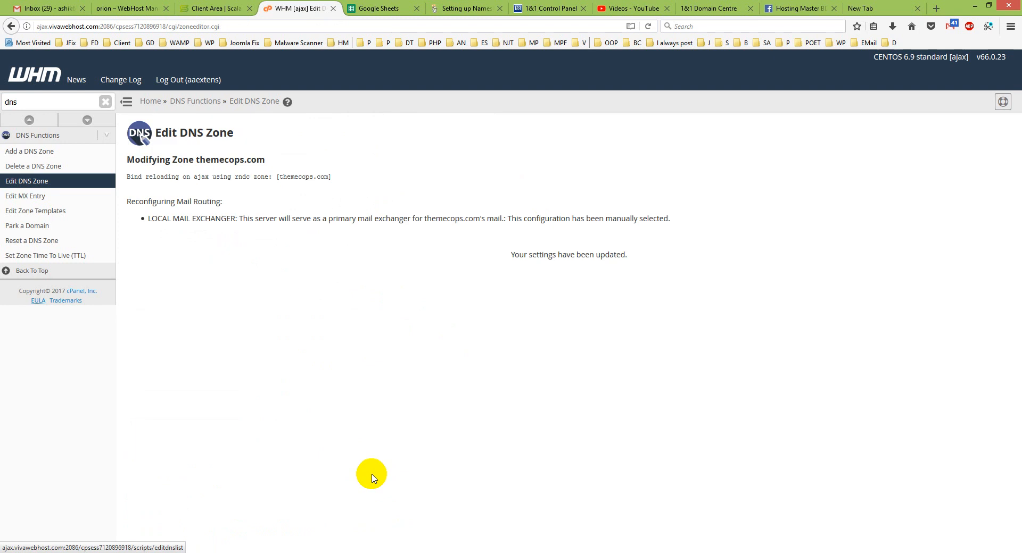
pyautogui.moveTo(281, 191)
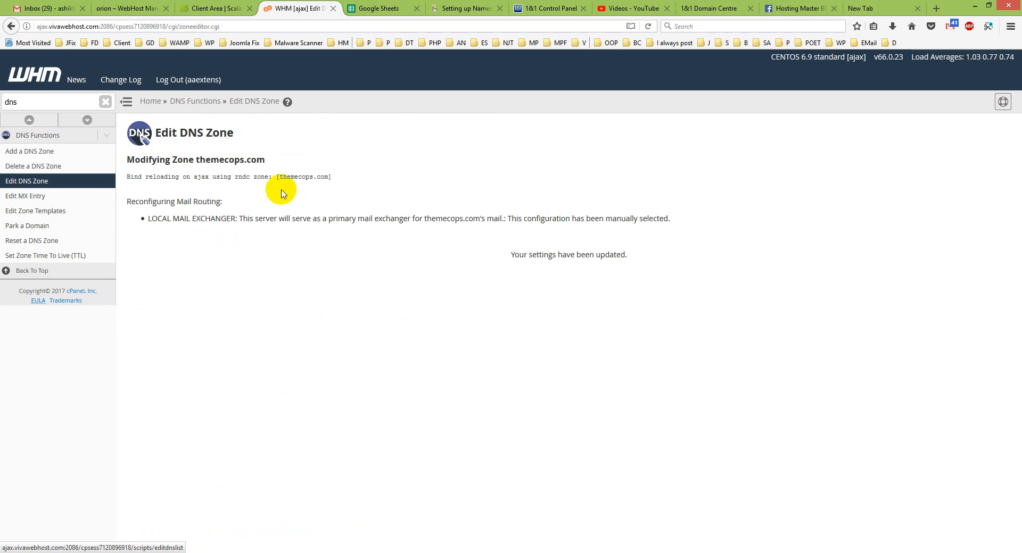
pyautogui.moveTo(130, 177)
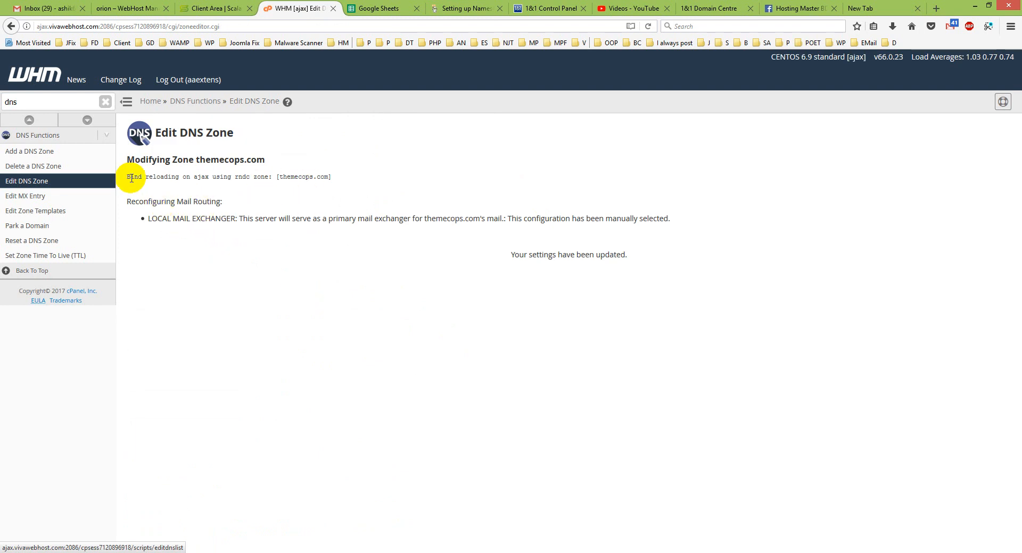
pyautogui.moveTo(262, 179)
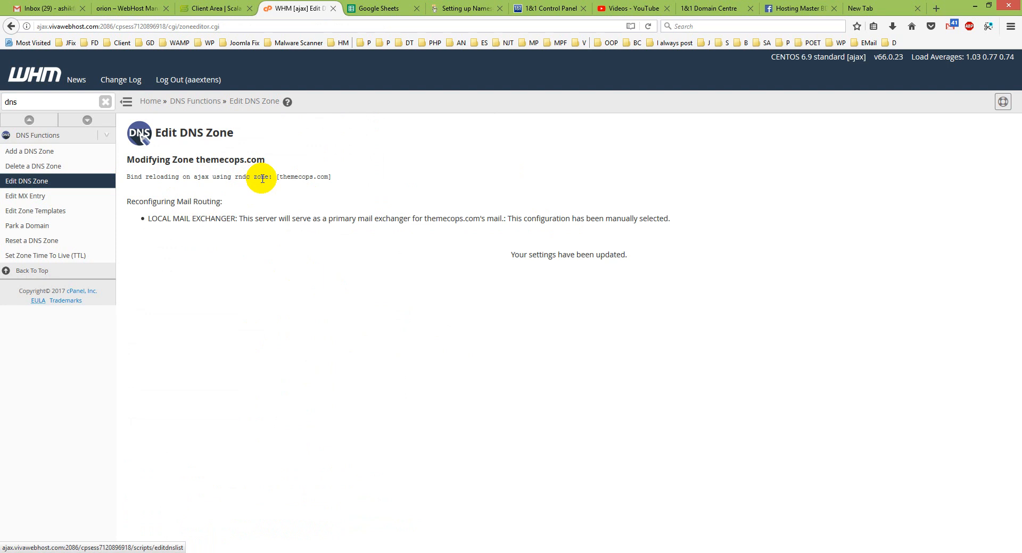
pyautogui.moveTo(171, 206)
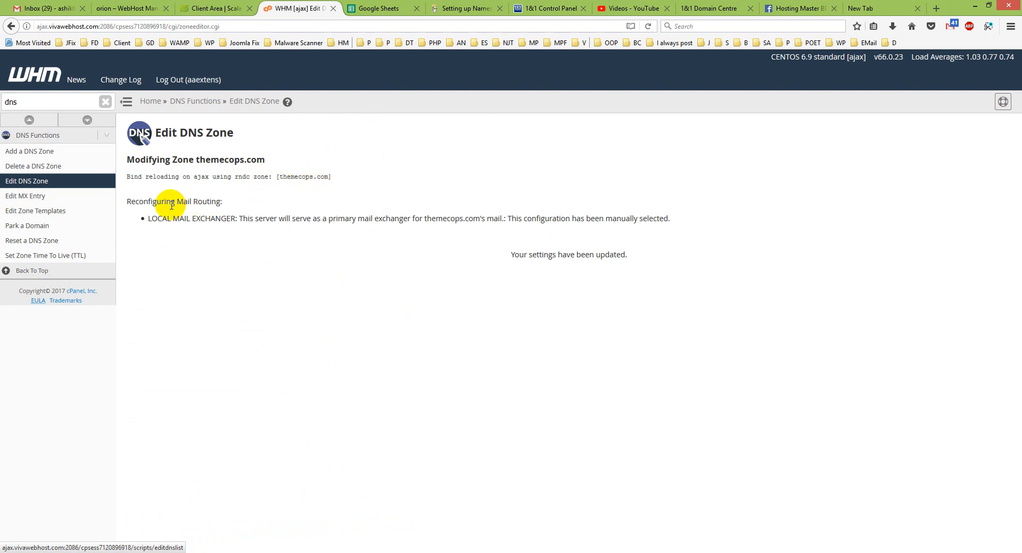
pyautogui.moveTo(32, 187)
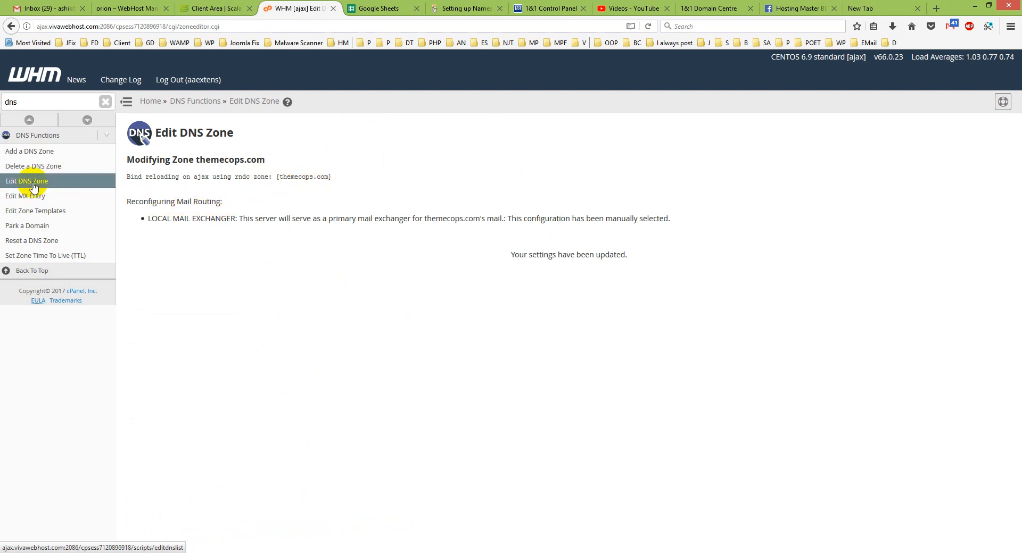
# Reopen the themecops.com zone and review the ns1 and ns2 A records at 173.237.189.197.
pyautogui.click(26, 180)
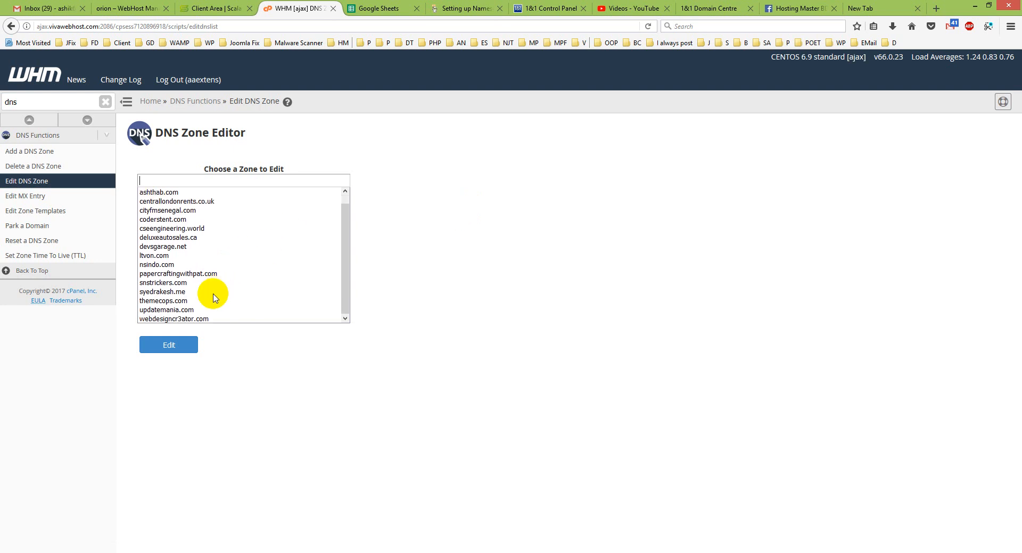
pyautogui.click(163, 300)
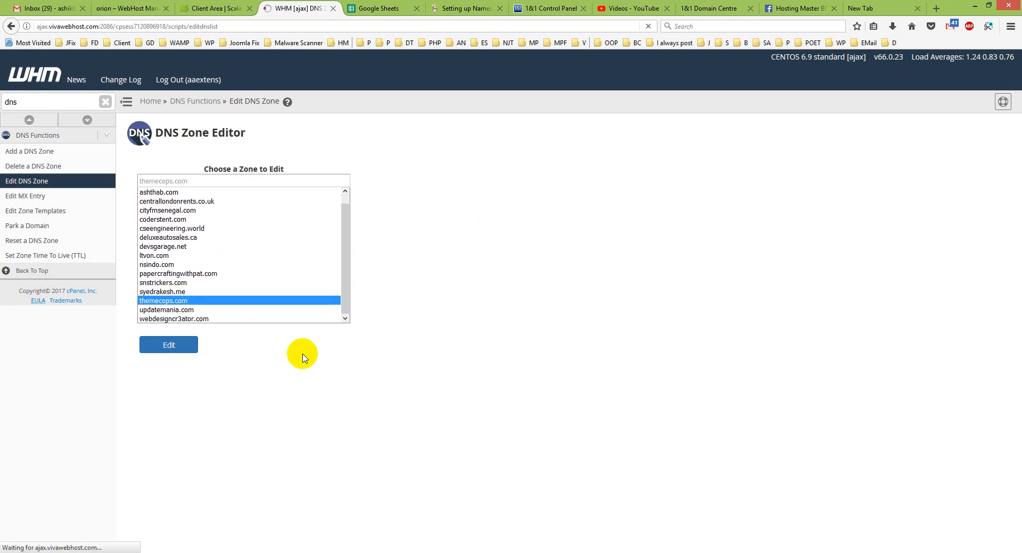
pyautogui.click(168, 344)
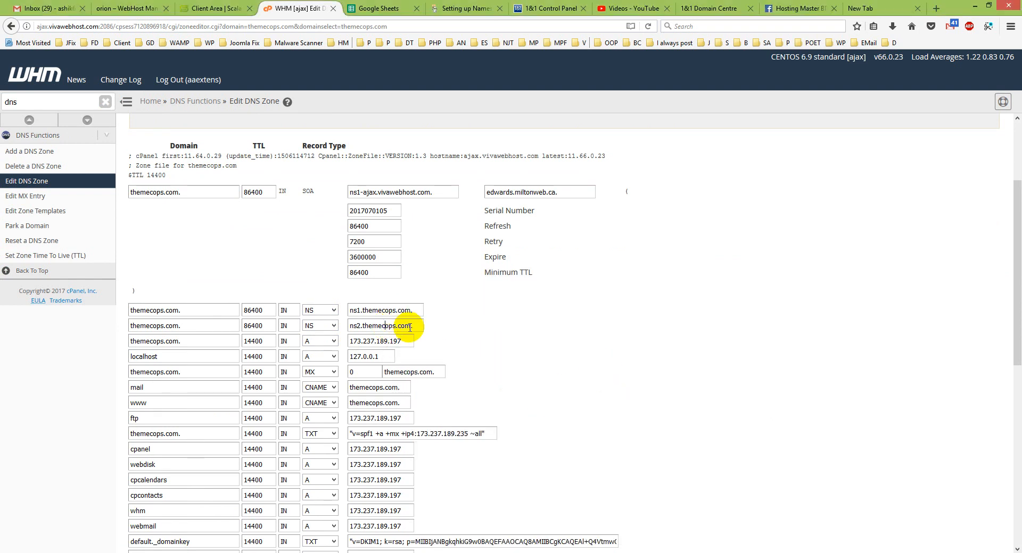
pyautogui.rightClick(409, 325)
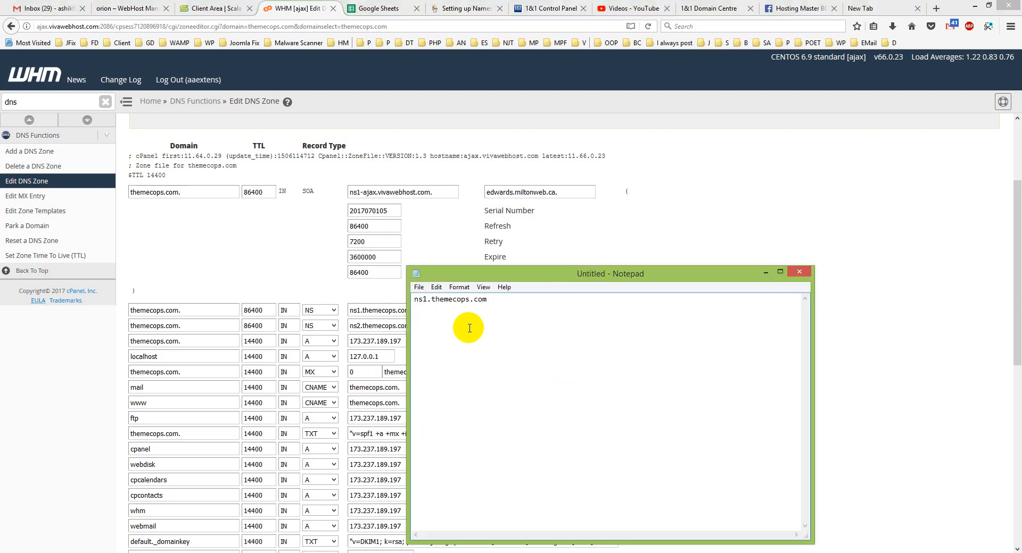
pyautogui.write('ns2.themecops.com')
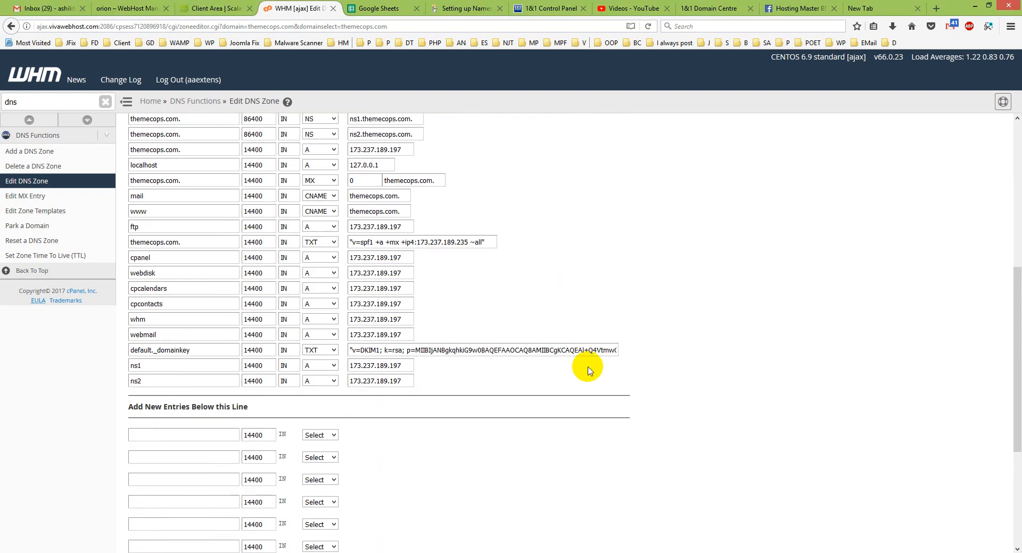
pyautogui.doubleClick(134, 365)
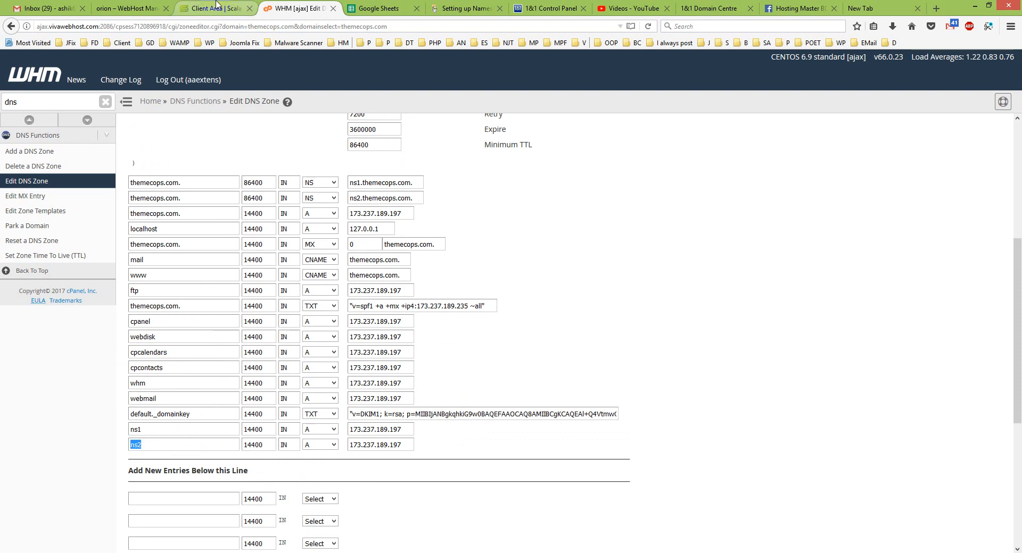
pyautogui.moveTo(208, 8)
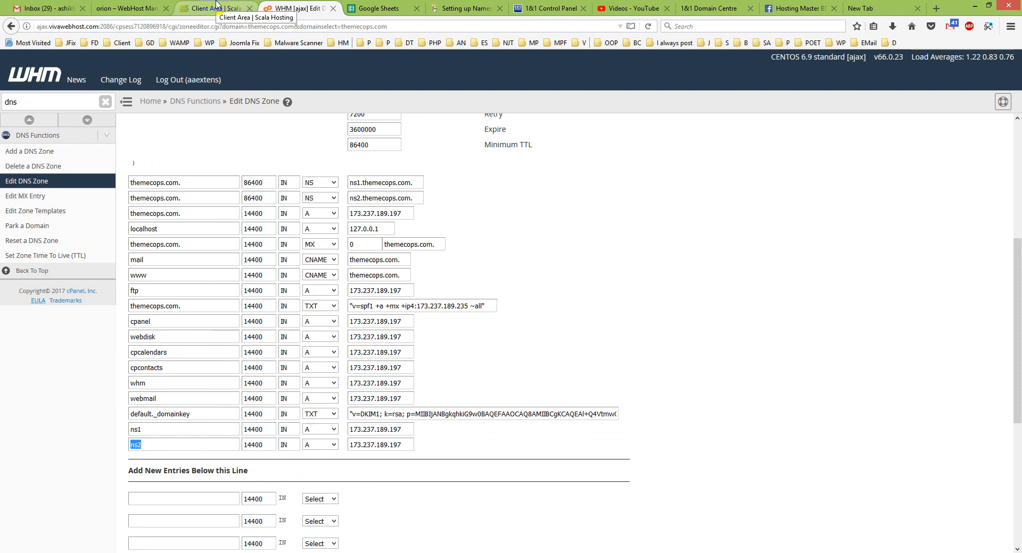
# Switch to the Scala Hosting Client Area tab and open My Domains.
pyautogui.click(215, 8)
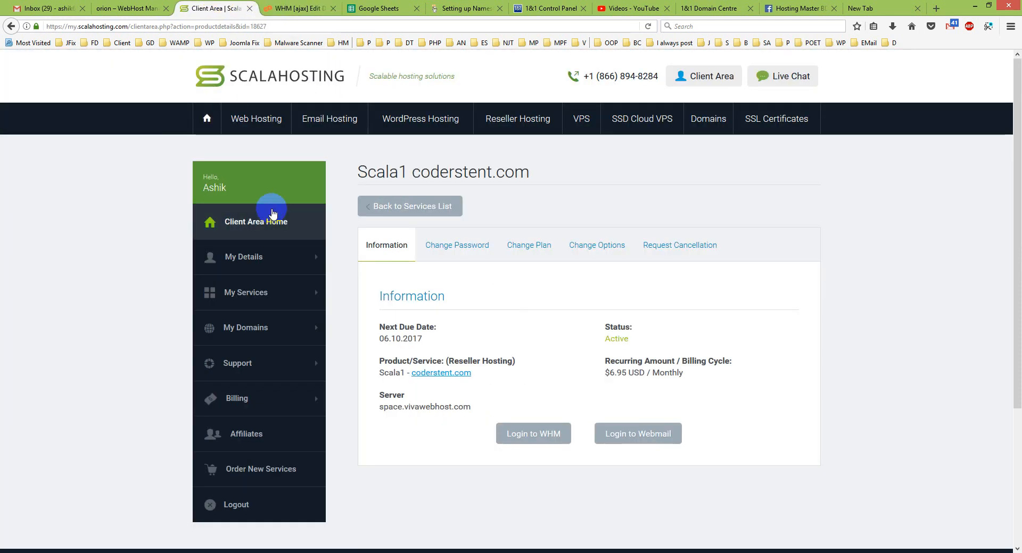
pyautogui.moveTo(246, 293)
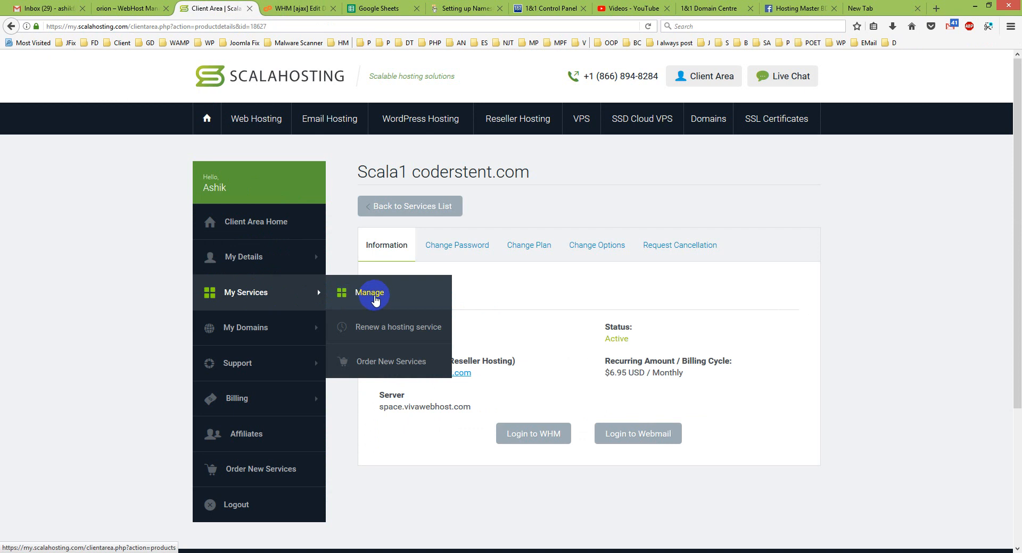
pyautogui.moveTo(372, 301)
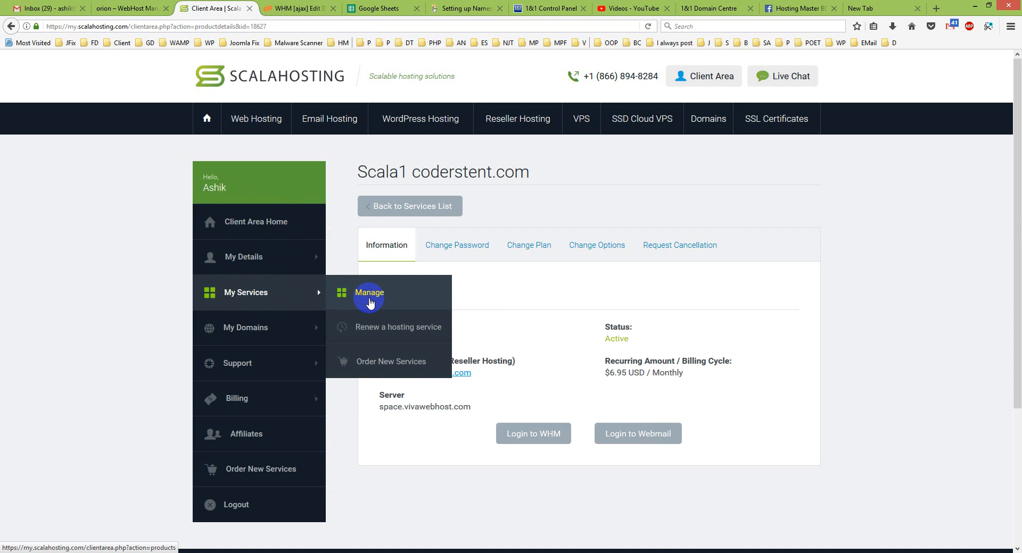
pyautogui.moveTo(246, 327)
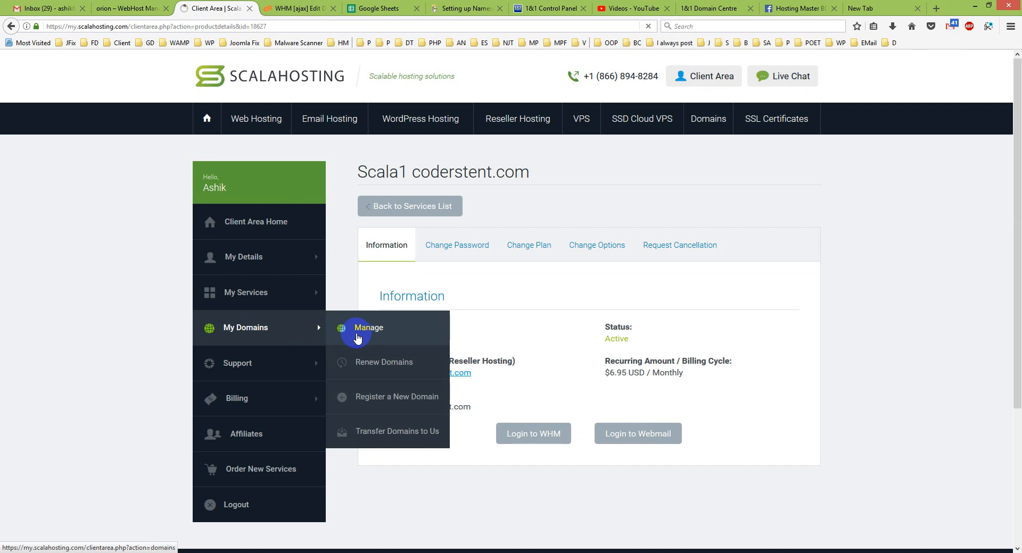
pyautogui.click(367, 328)
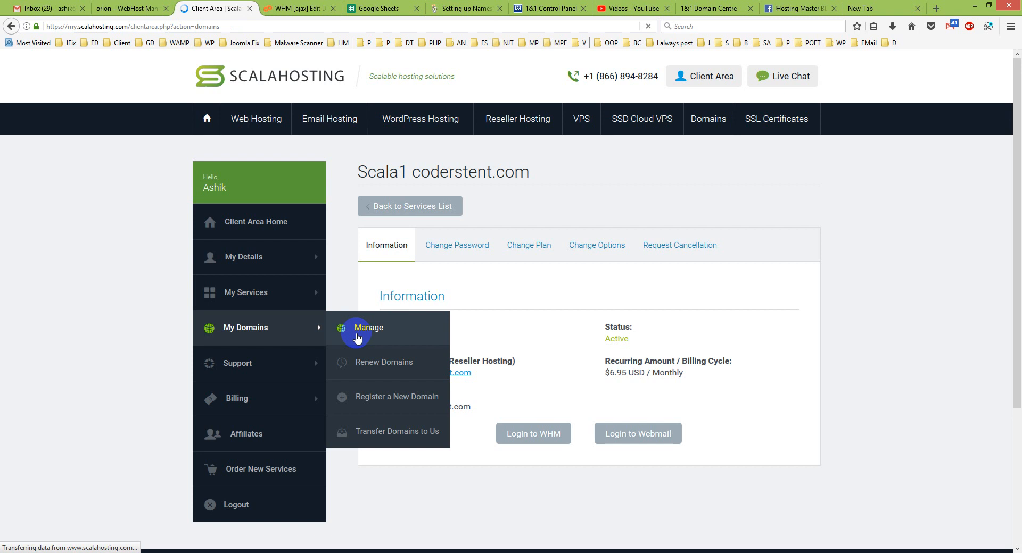
pyautogui.click(367, 328)
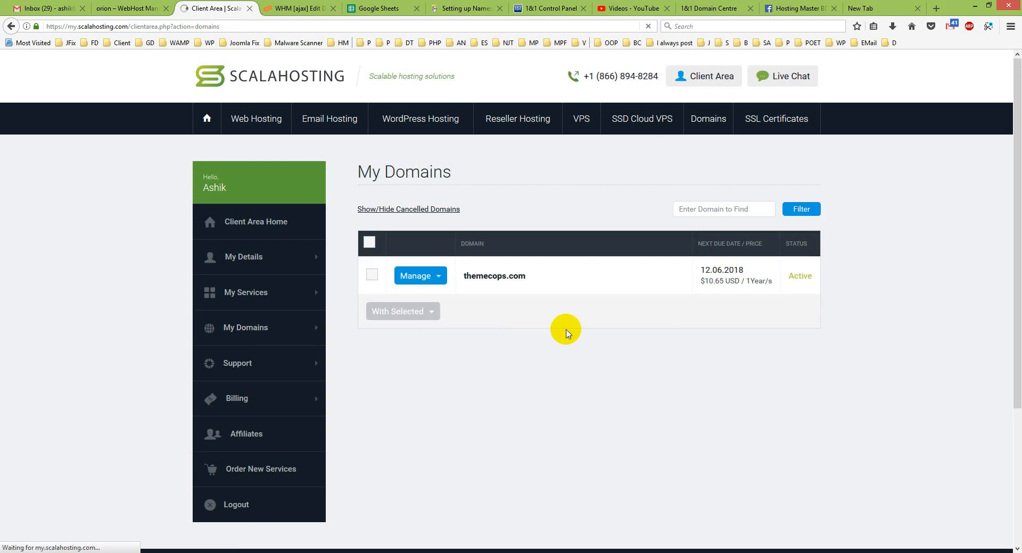
# Submit ns1.themecops.com and ns2.themecops.com as themecops.com's nameservers, then return to WHM.
pyautogui.click(414, 276)
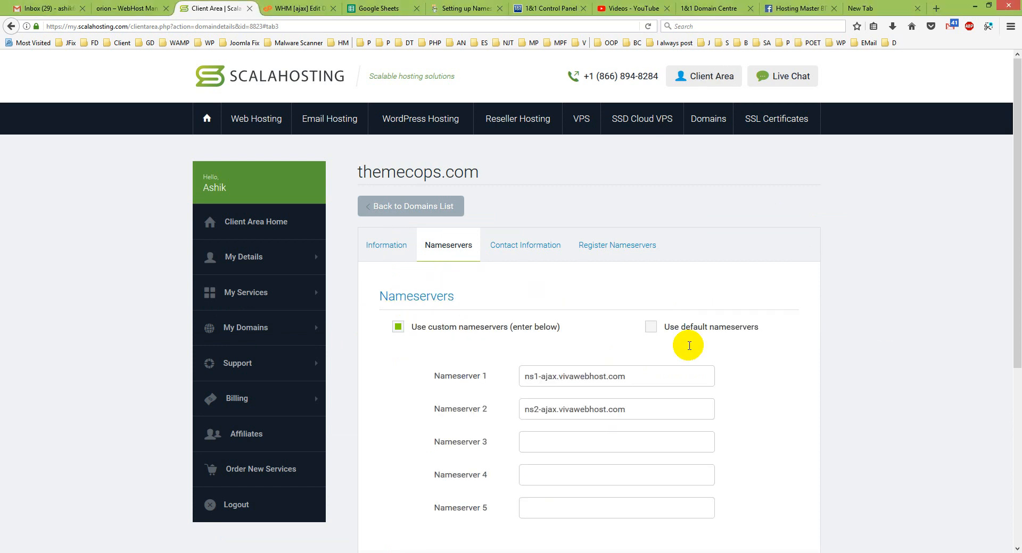
pyautogui.write('ns1.themecops.com')
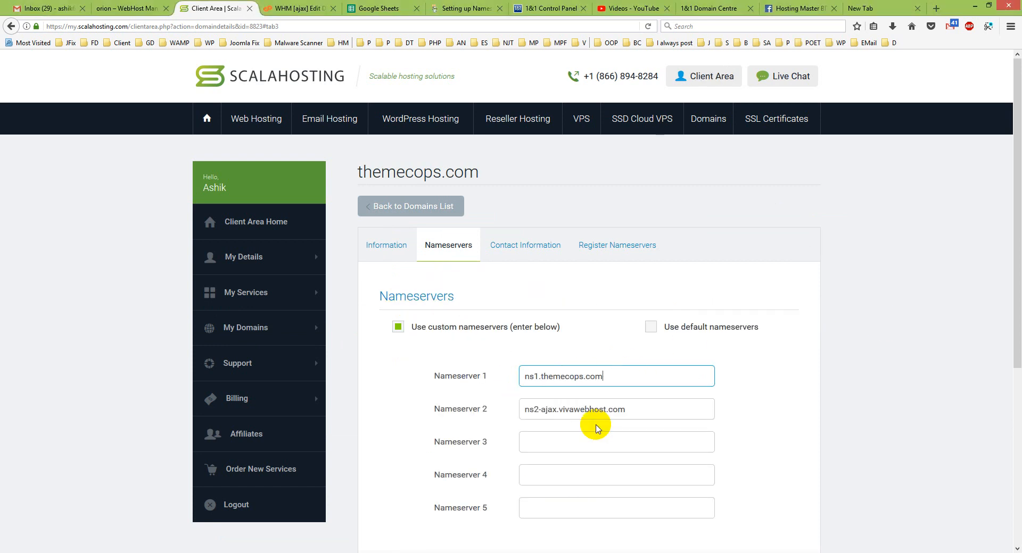
pyautogui.scroll(-3)
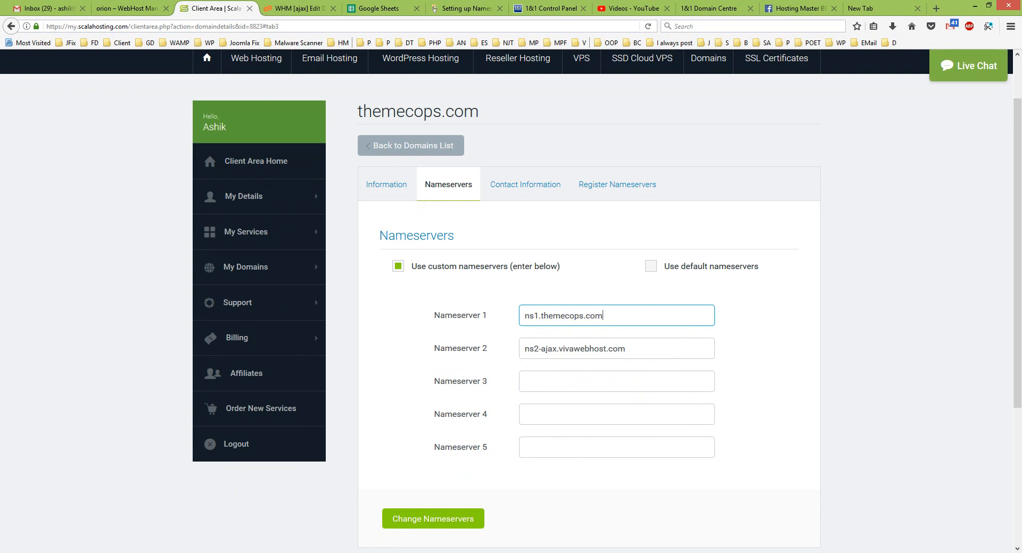
pyautogui.rightClick(449, 309)
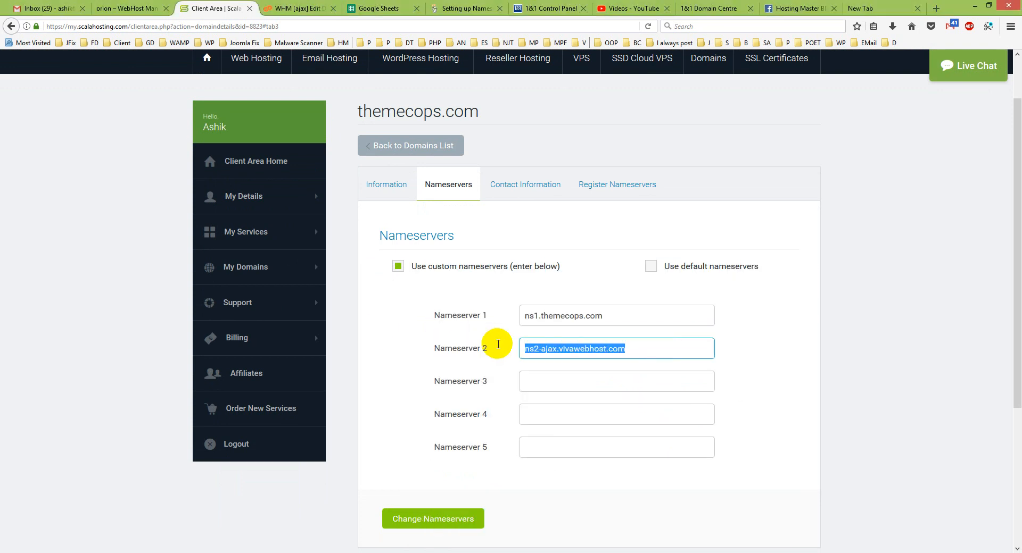
pyautogui.write('ns2.themecops.com')
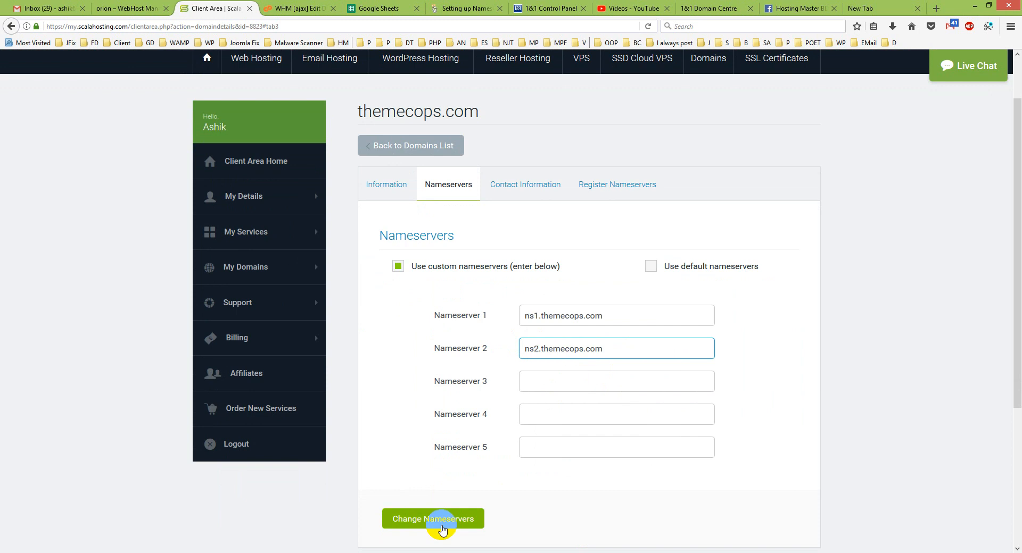
pyautogui.click(433, 519)
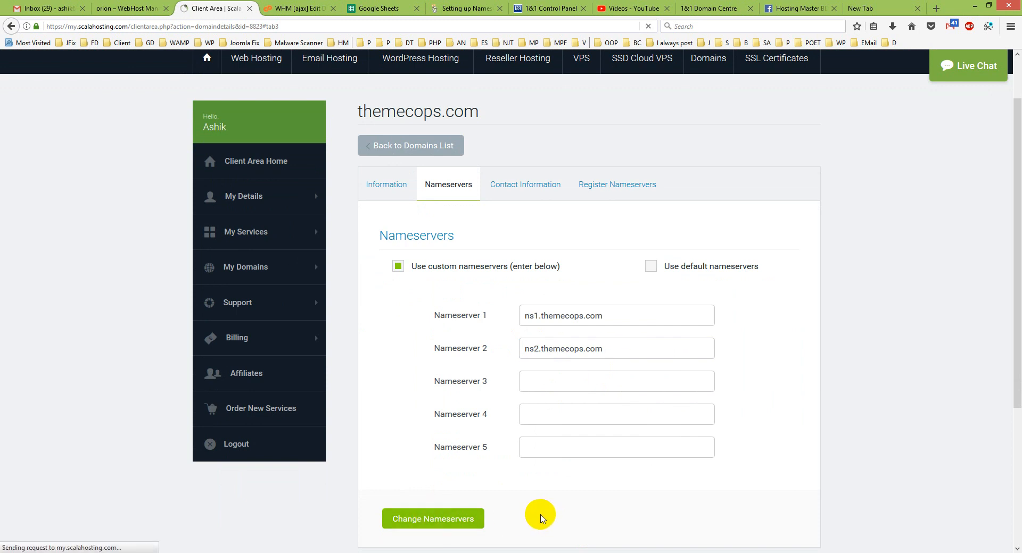
pyautogui.moveTo(488, 340)
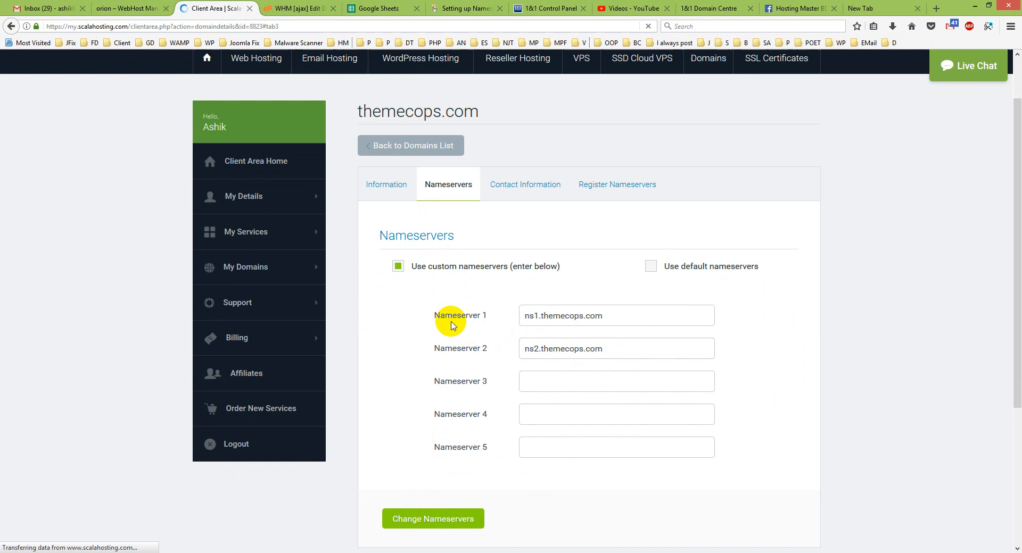
pyautogui.click(432, 519)
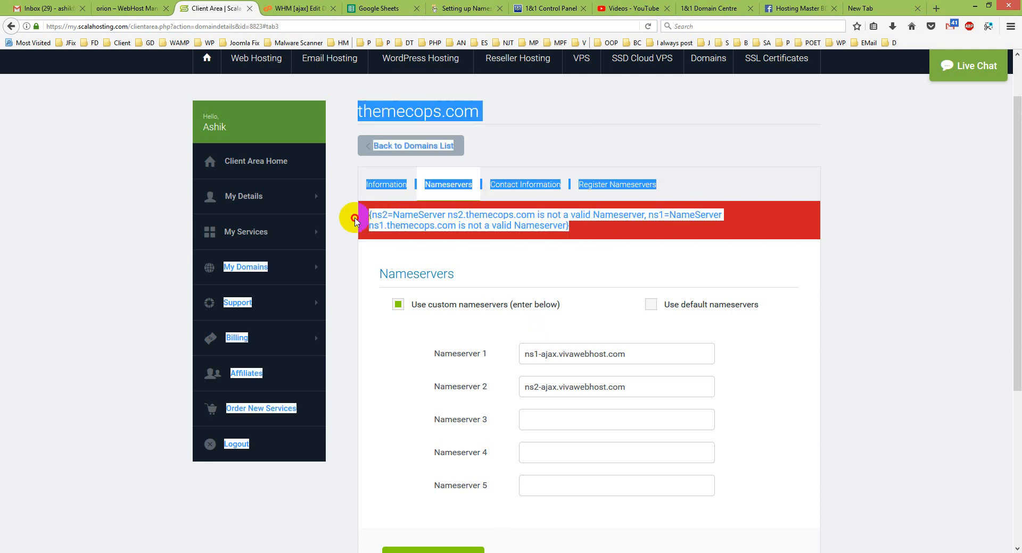
pyautogui.click(297, 8)
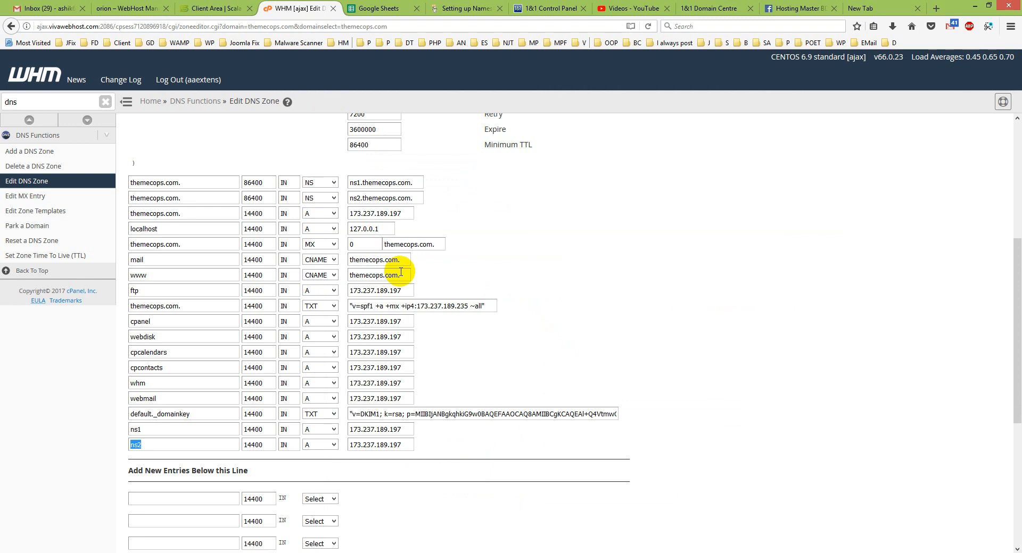
pyautogui.moveTo(697, 446)
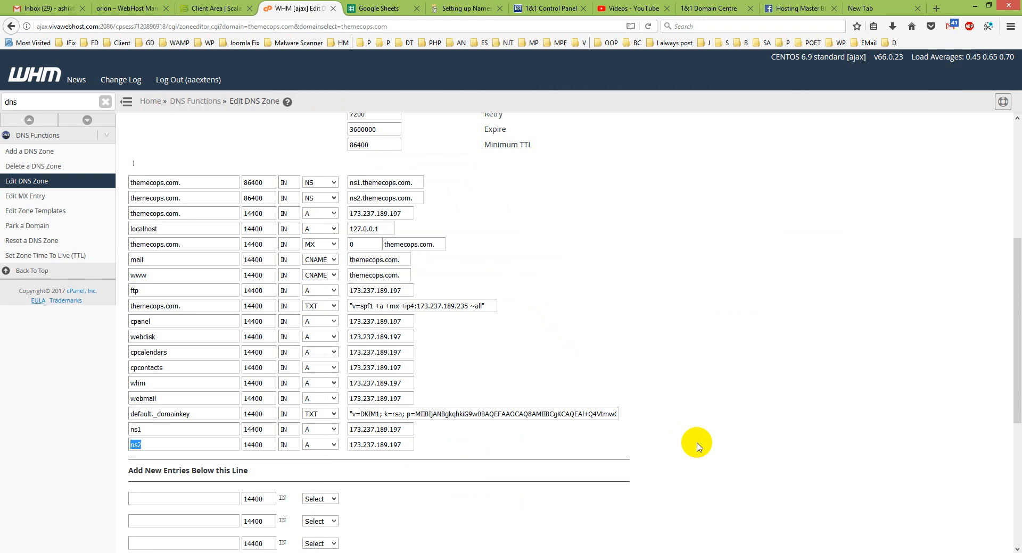